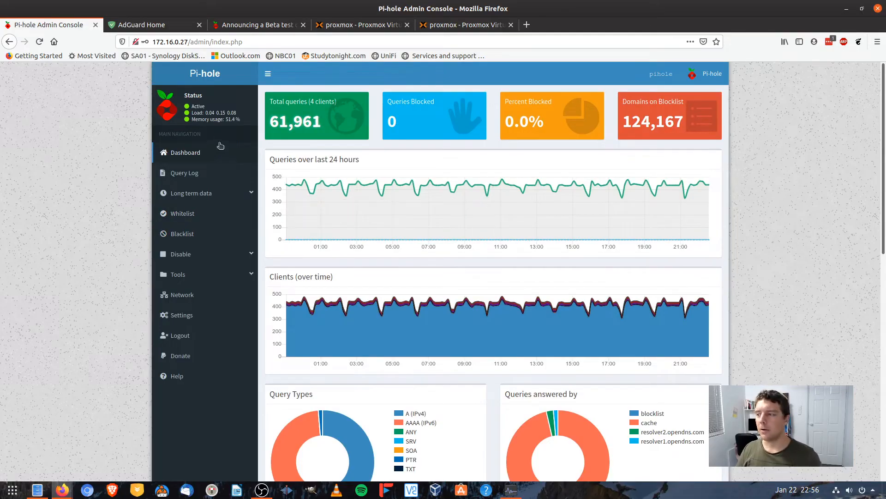
- Compare the Pi-hole dashboard (62,011 queries, 4 clients) with the AdGuard Home statistics, returning to Pi-hole
scroll("down", 3)
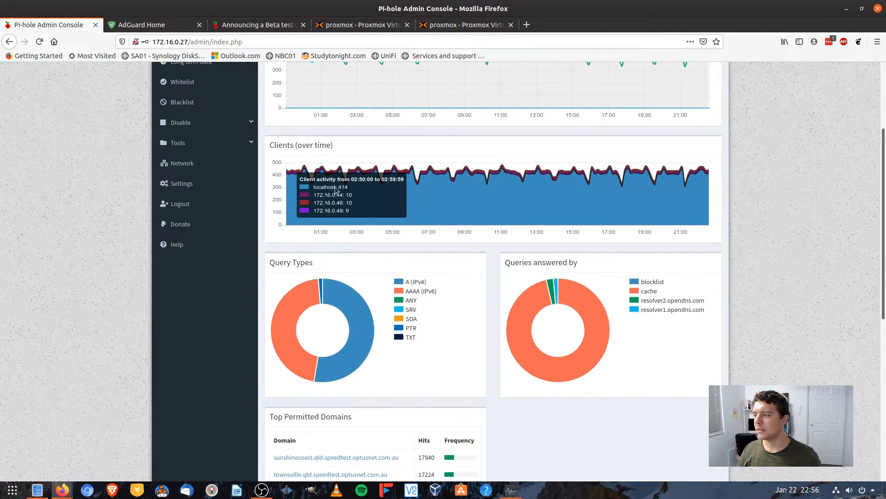
mouse_move(516, 186)
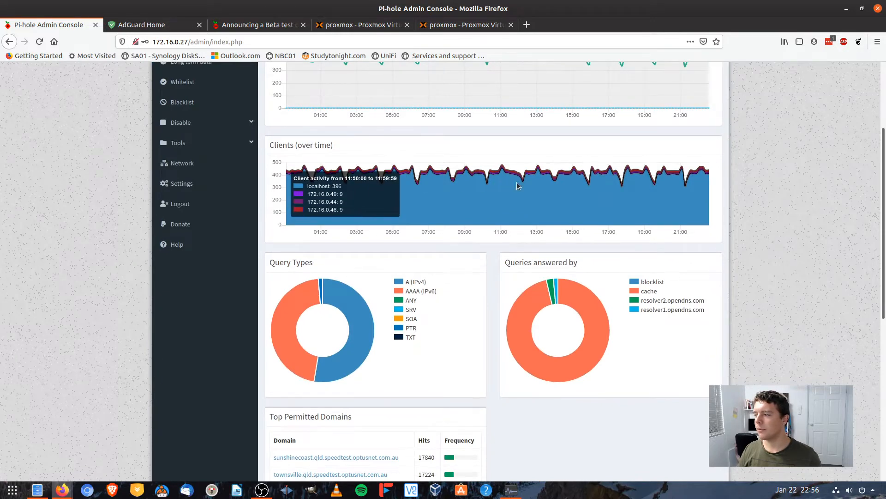
scroll("up", 3)
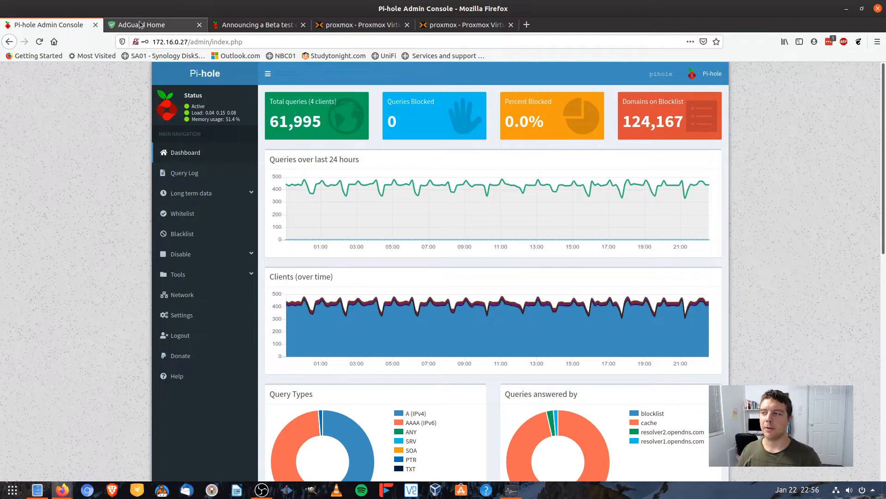
left_click(155, 24)
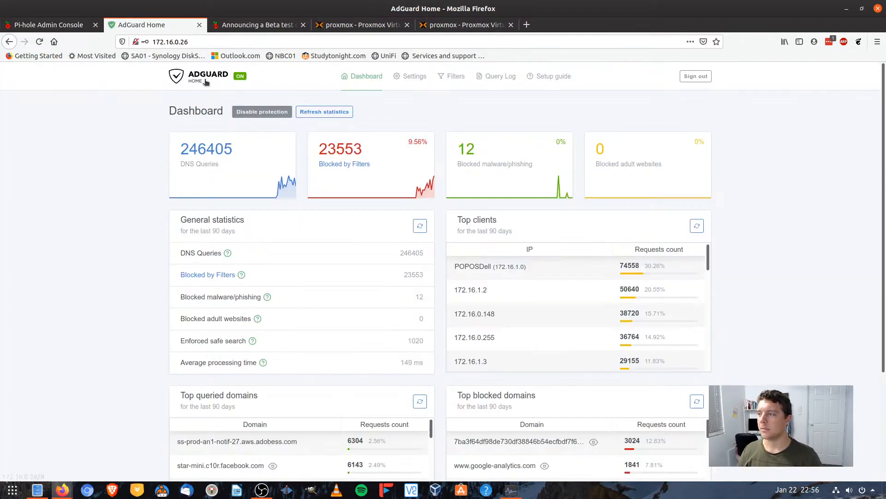
mouse_move(164, 56)
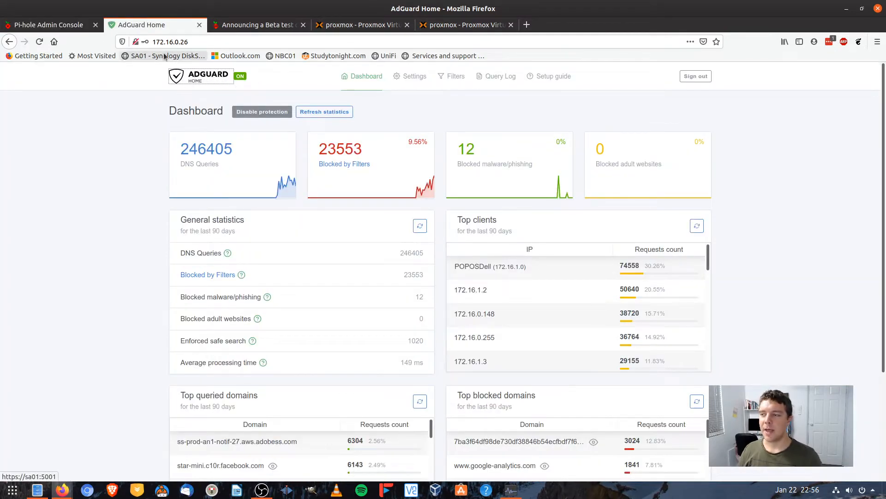
left_click(48, 24)
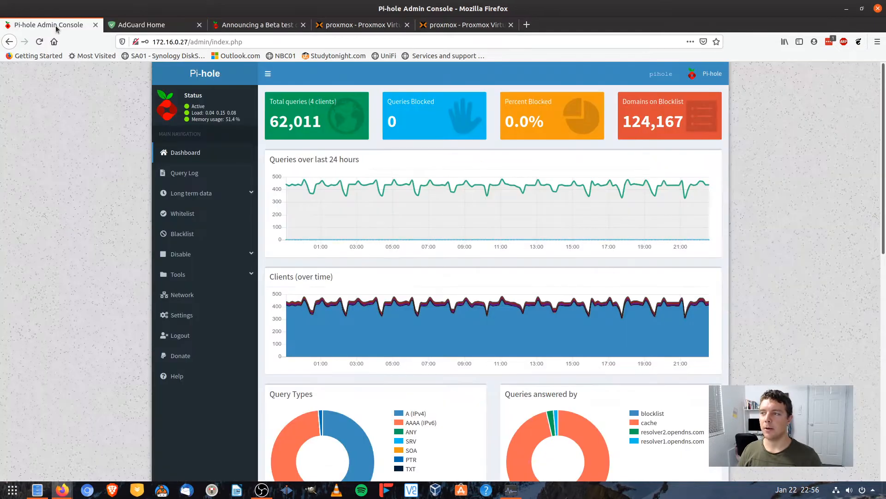
left_click(141, 24)
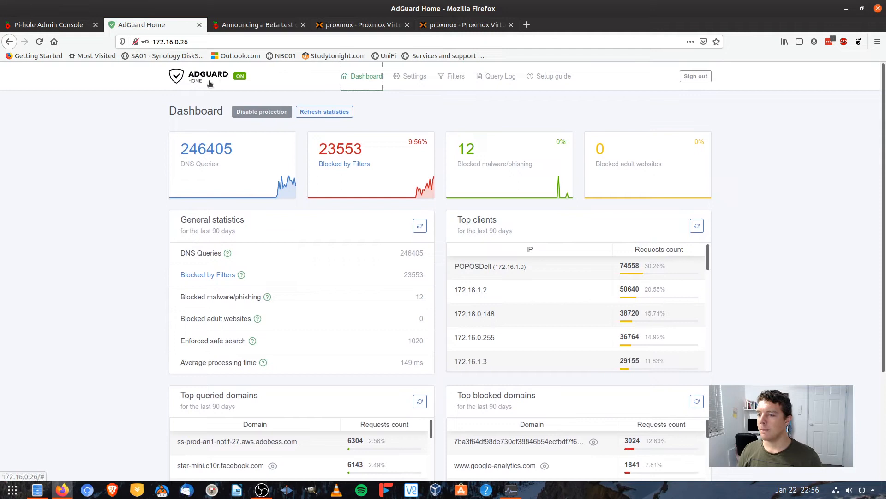
mouse_move(97, 56)
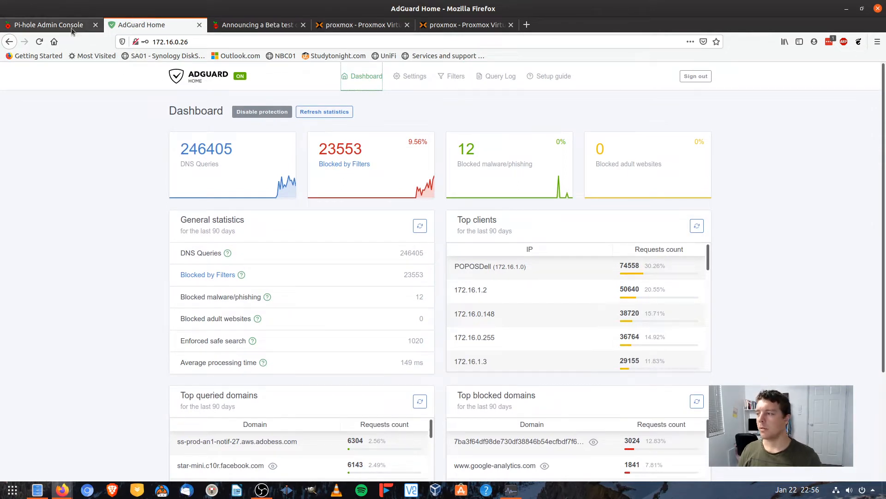
left_click(45, 25)
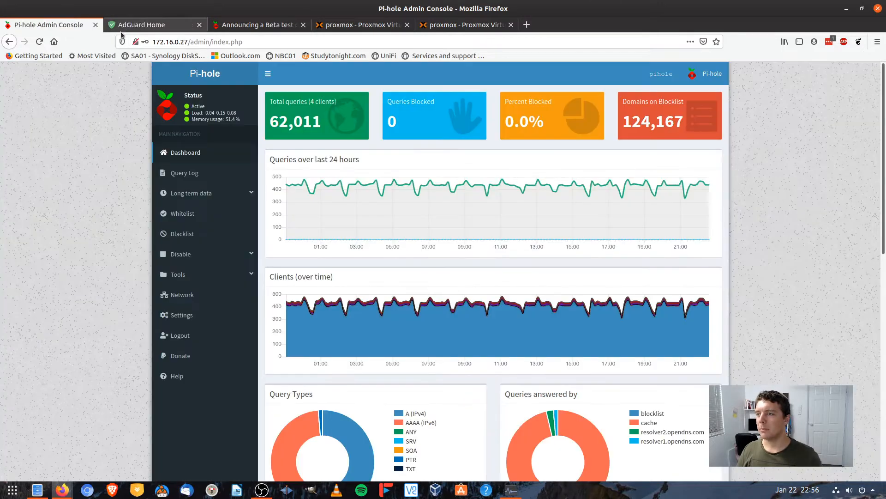
mouse_move(185, 173)
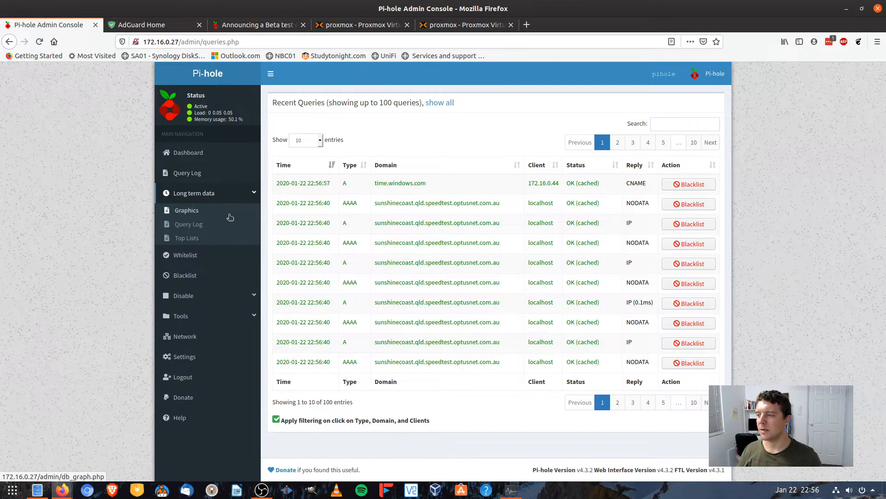
- In the long-term query log, try Last 30 Days and Last 7 Days, dismissing the loading errors
left_click(186, 209)
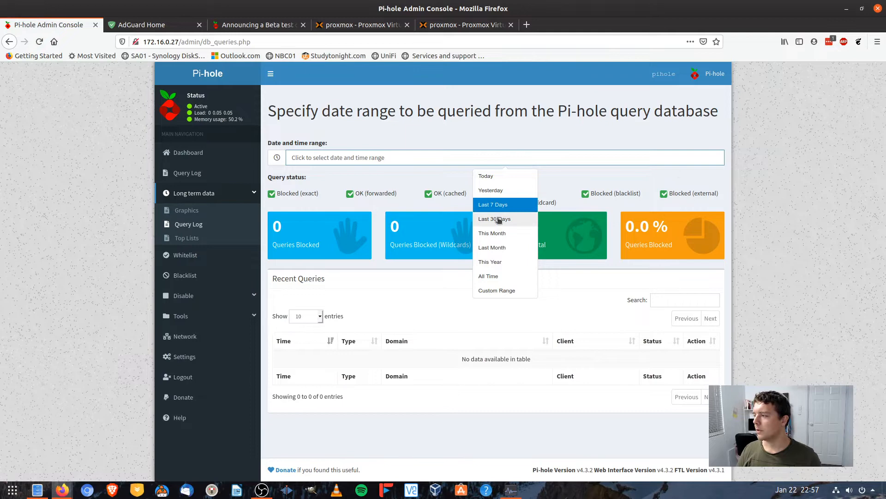
left_click(494, 219)
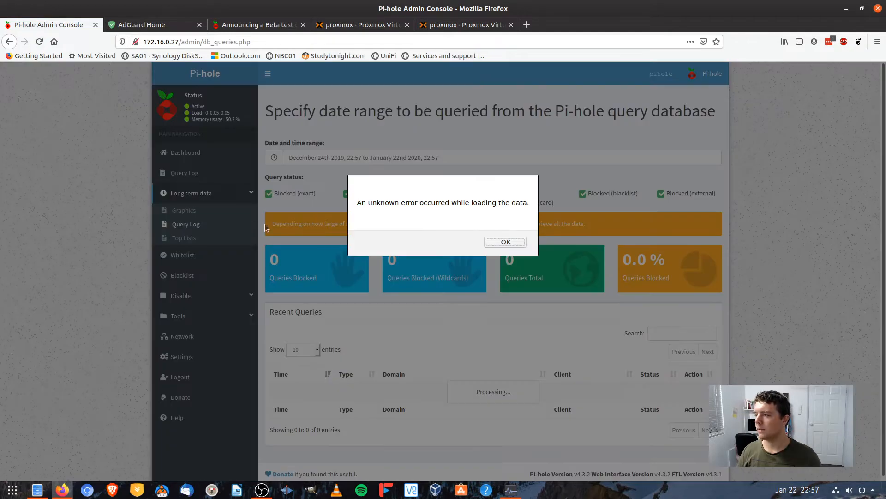
left_click(504, 241)
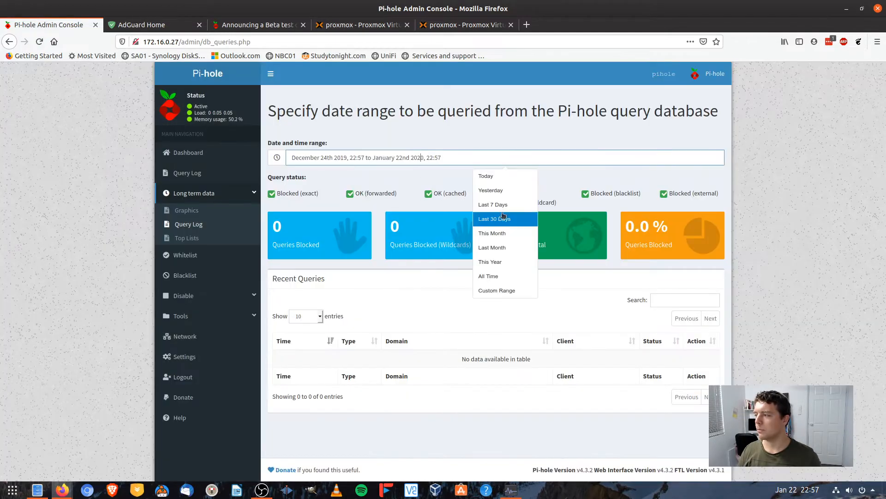
left_click(493, 219)
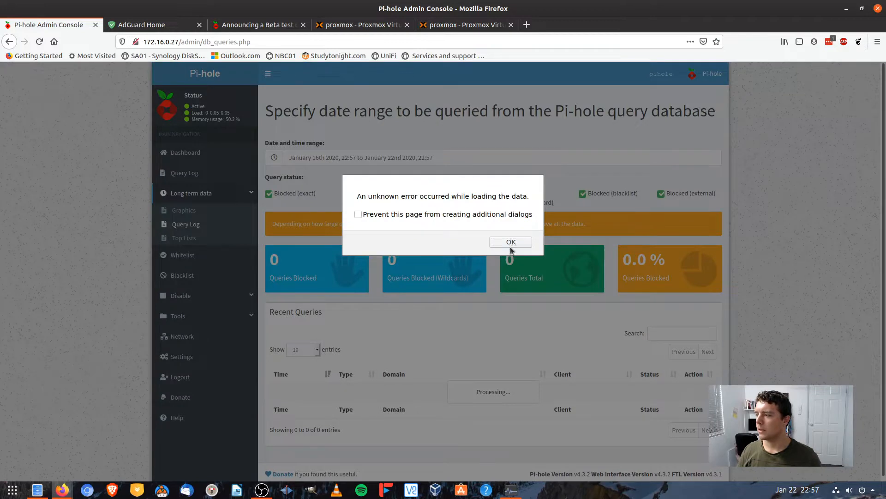
left_click(509, 241)
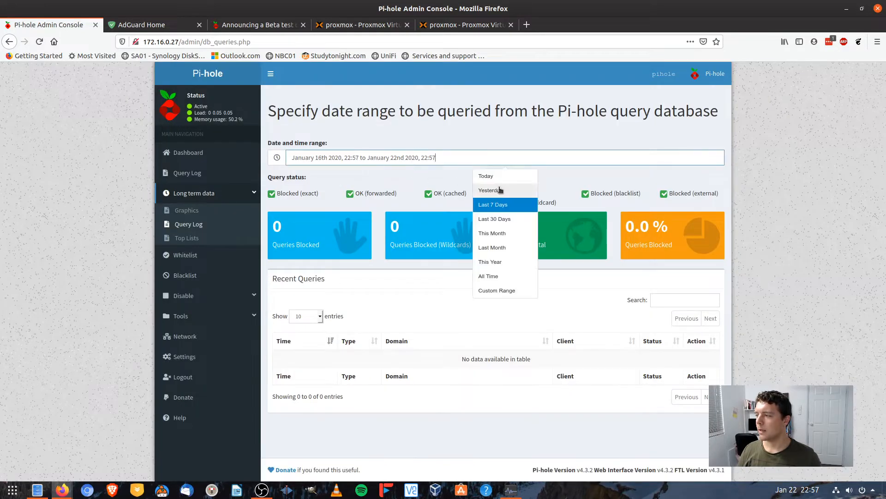
- Load Yesterday's data, January 21 2020: 87,117 queries, 2,731 blocked (3.1%)
left_click(489, 189)
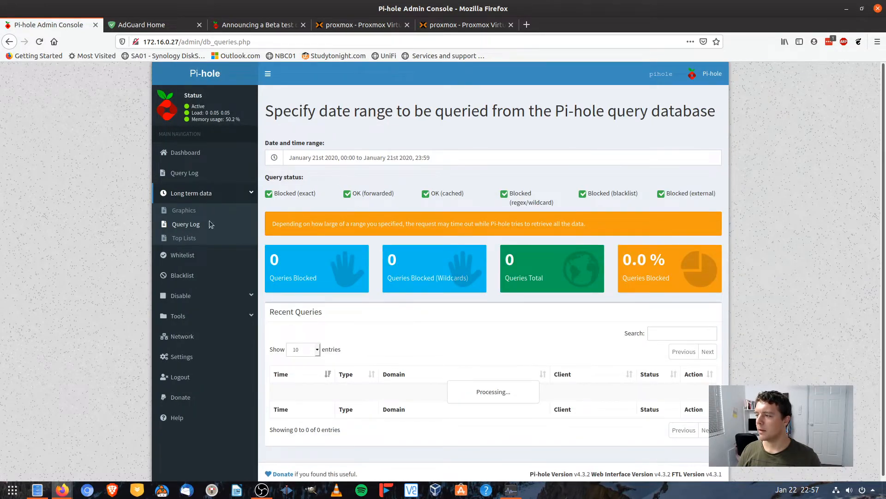
scroll("up", 3)
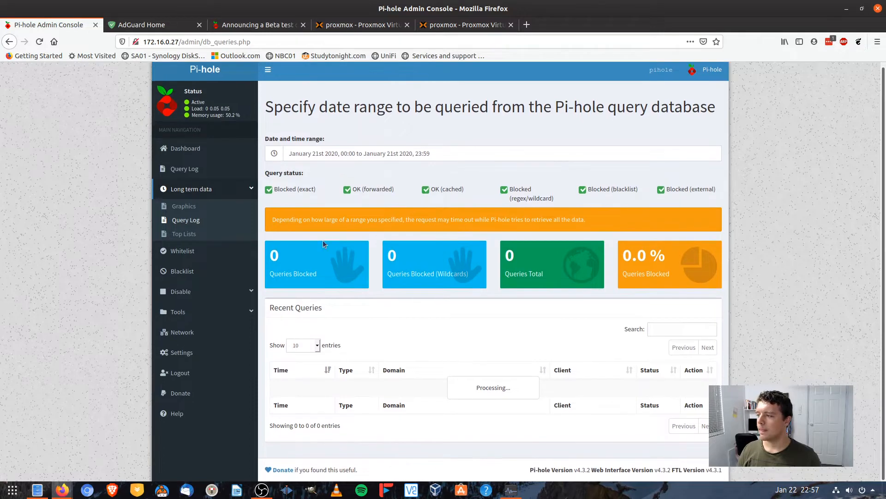
mouse_move(526, 227)
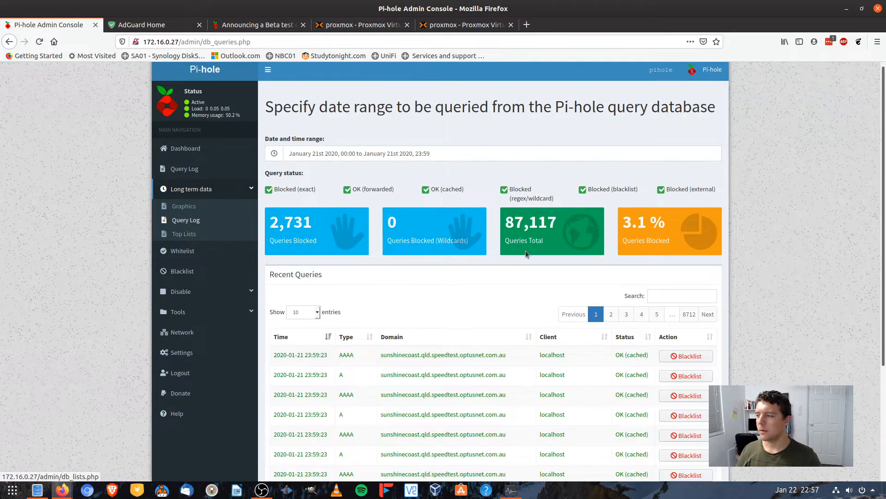
scroll("down", 3)
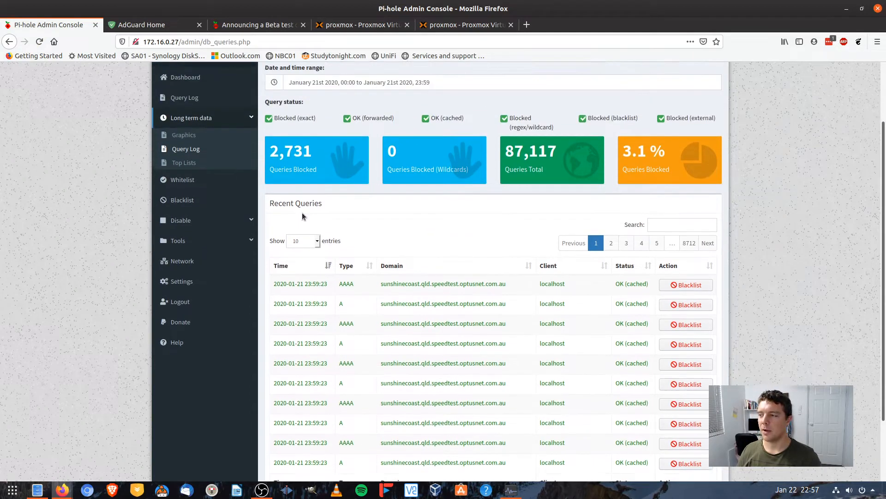
scroll("up", 3)
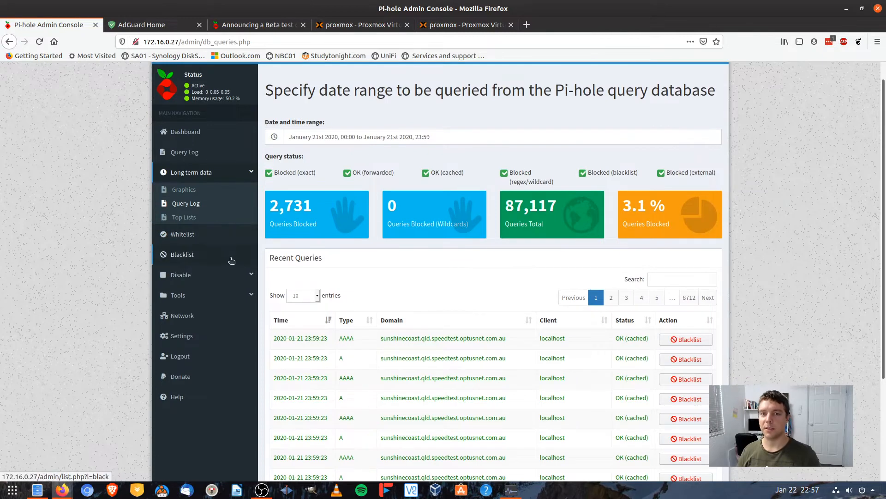
mouse_move(223, 262)
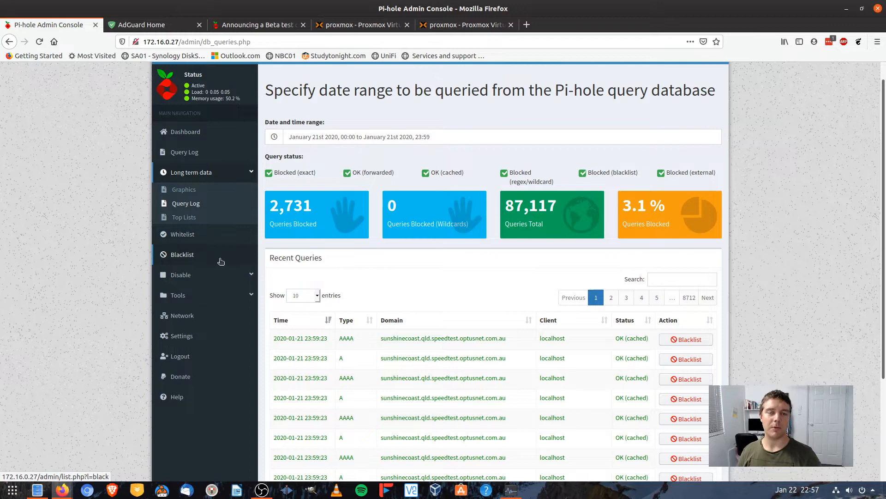
mouse_move(197, 248)
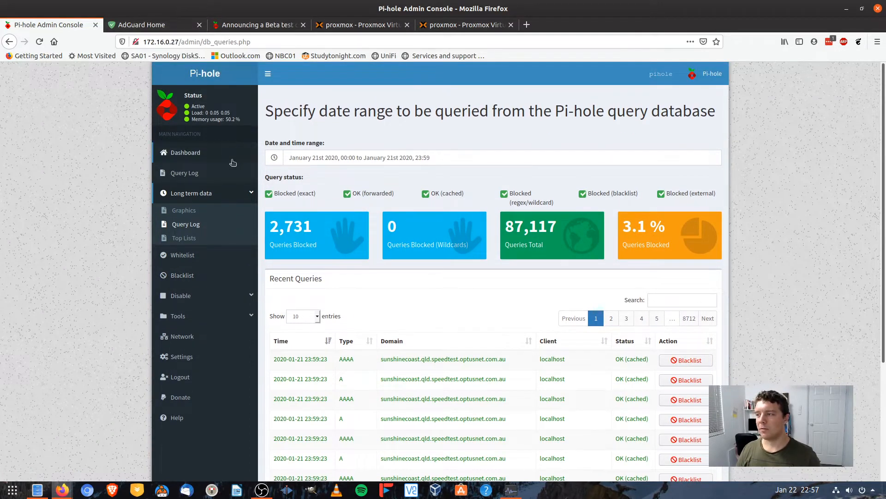
- View the help center and settings showing FTL v4.3.1, then switch to the PiHole VM console
left_click(177, 417)
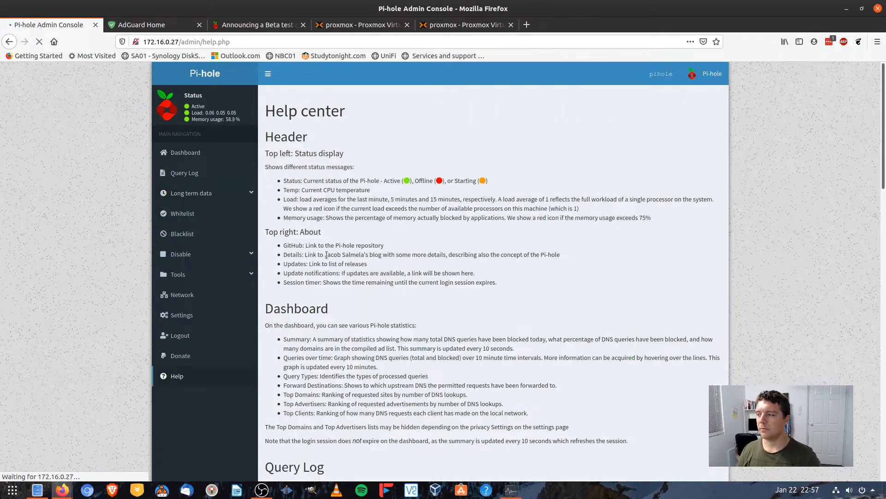
left_click(182, 315)
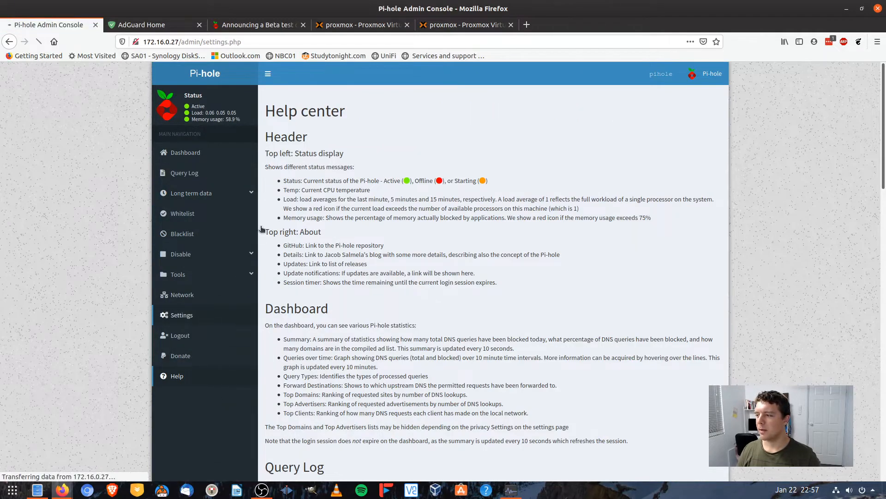
left_click(181, 314)
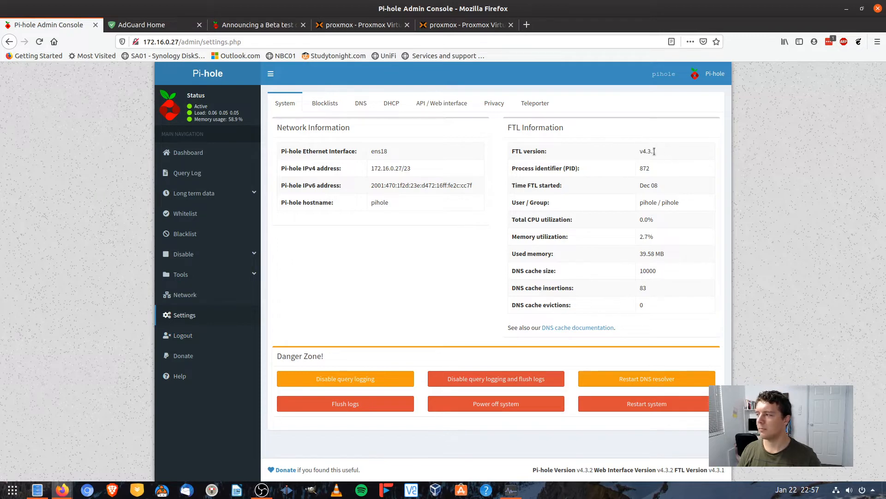
double_click(646, 150)
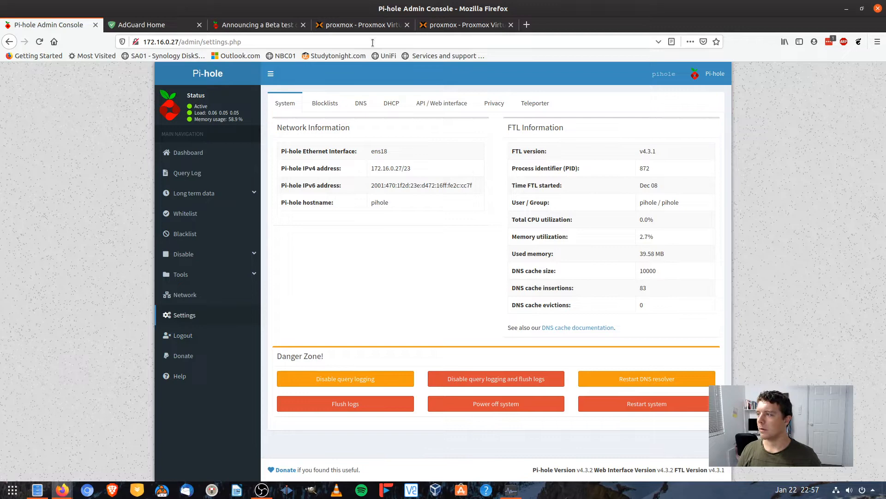
left_click(464, 24)
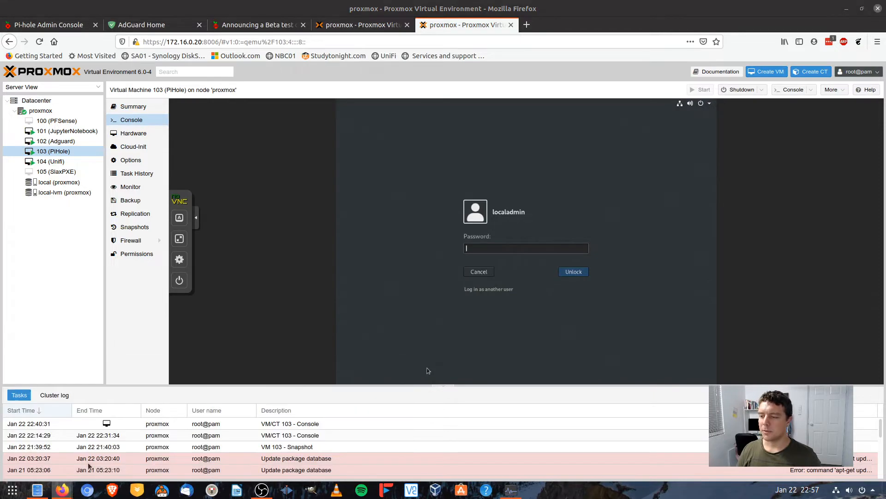
mouse_move(522, 255)
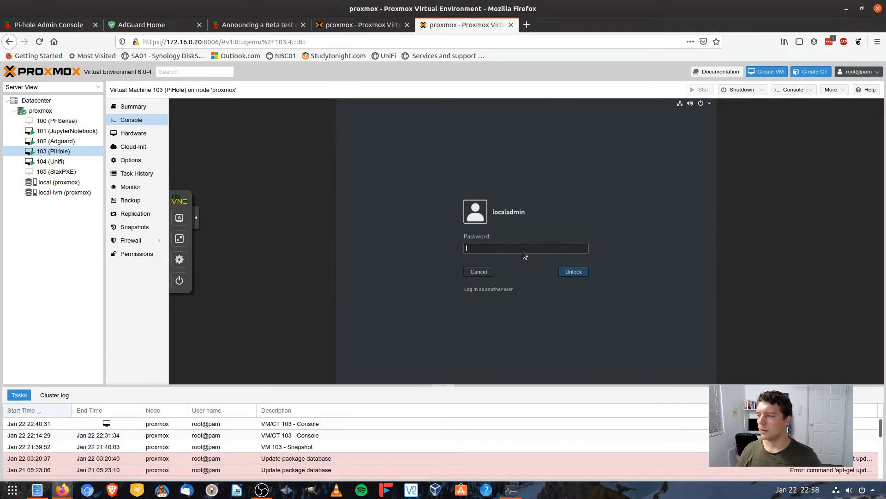
mouse_move(355, 235)
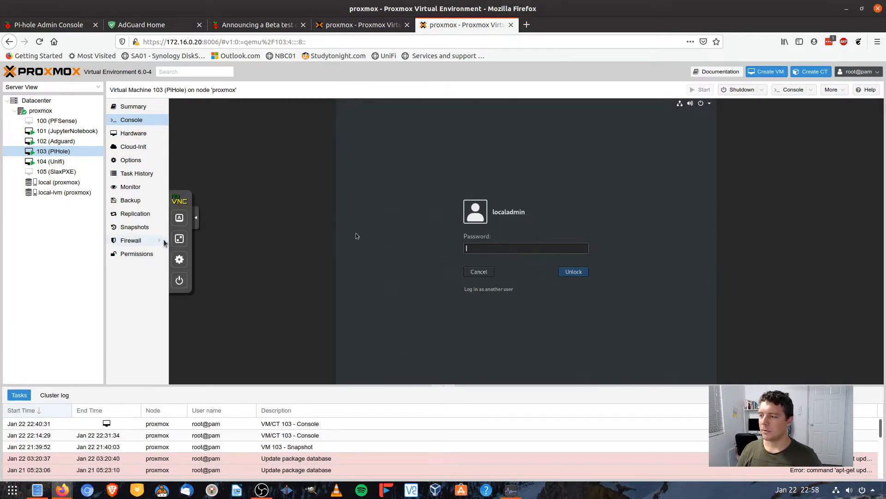
- Show VM 103's desktop full-screen and launch Firefox from the Activities overview
left_click(572, 272)
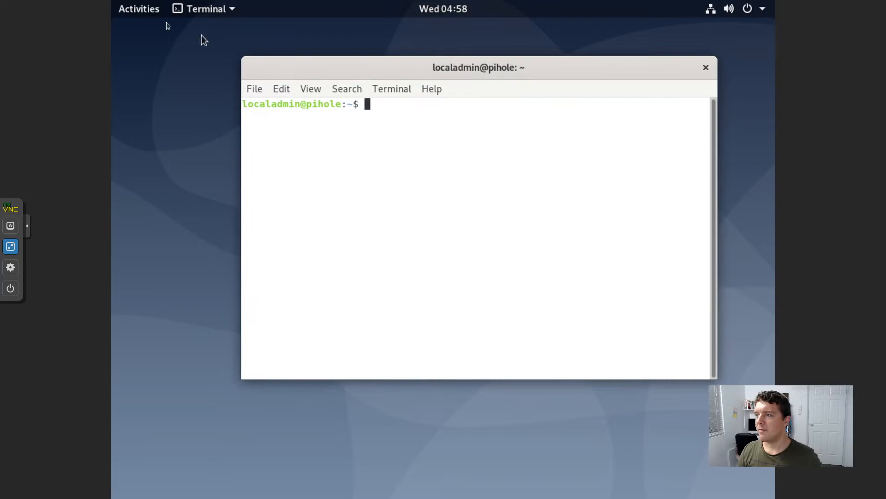
left_click(139, 8)
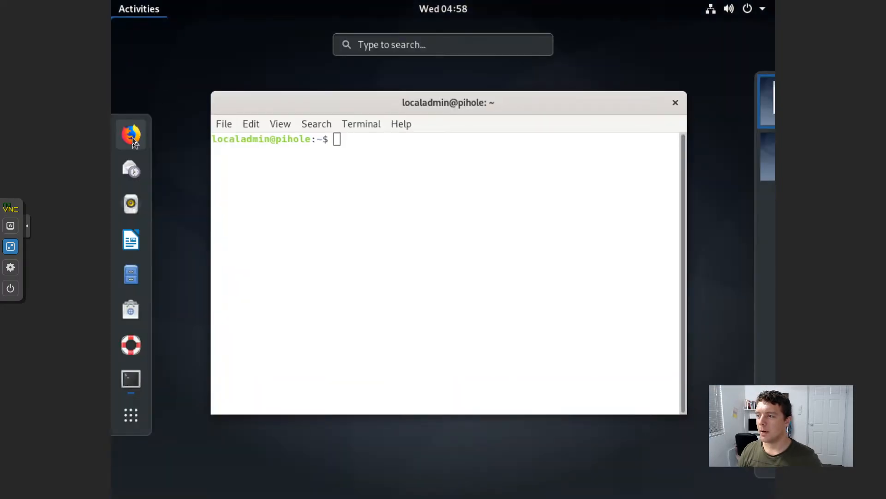
left_click(131, 135)
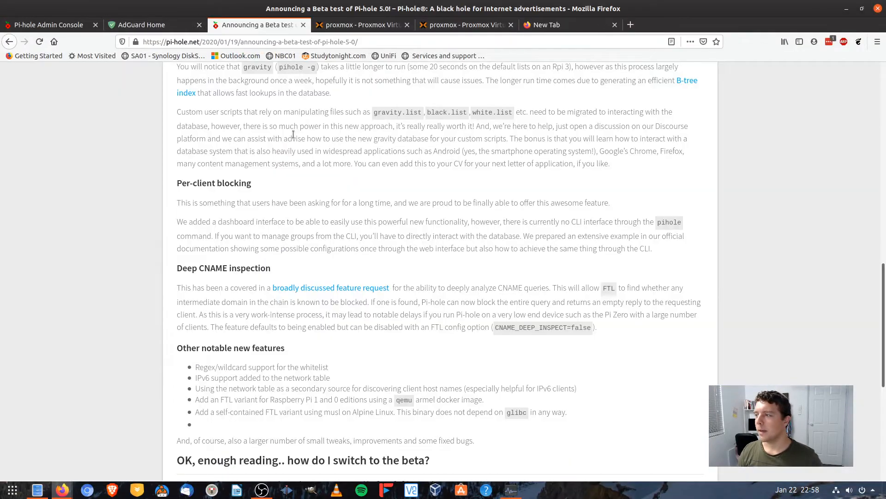
scroll("up", 3)
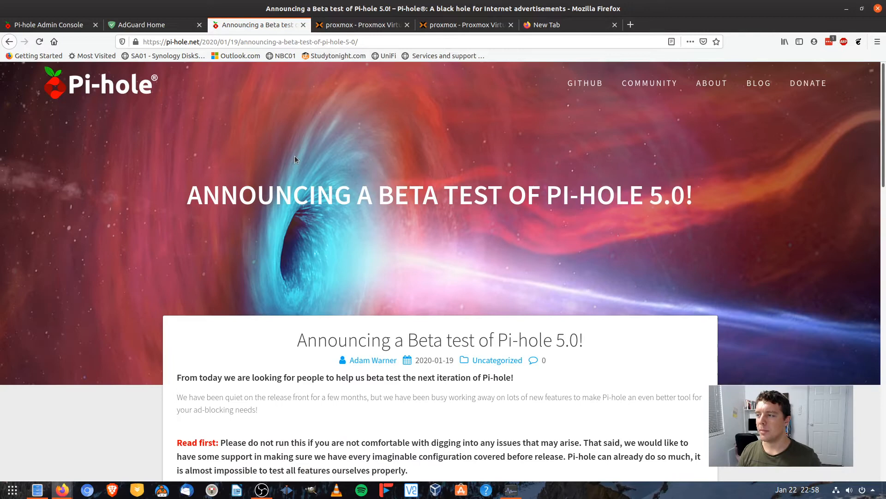
scroll("down", 3)
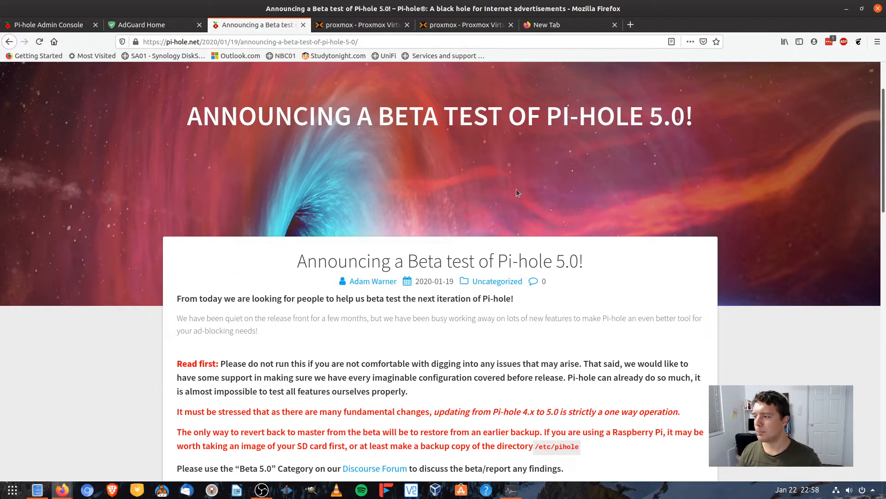
scroll("down", 3)
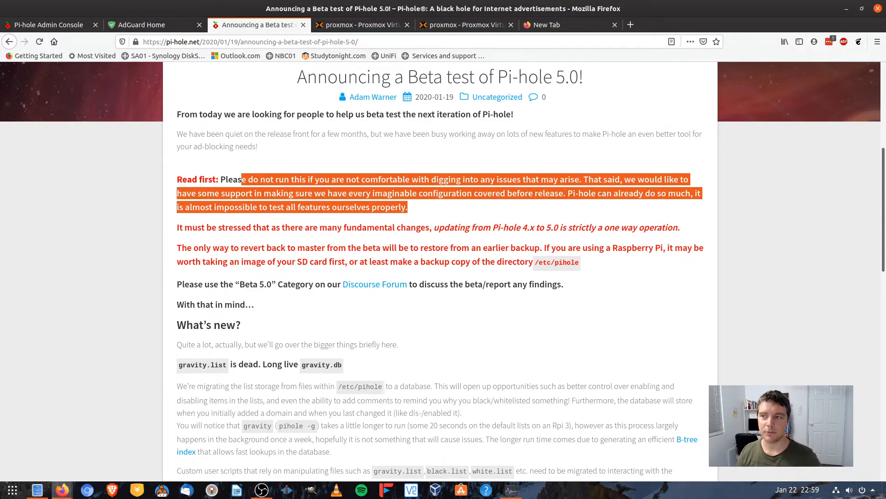
left_click(298, 227)
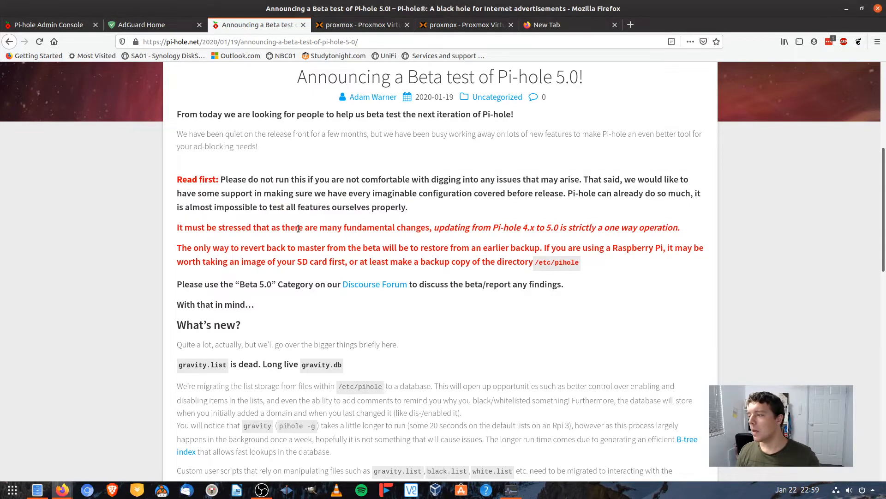
scroll("down", 3)
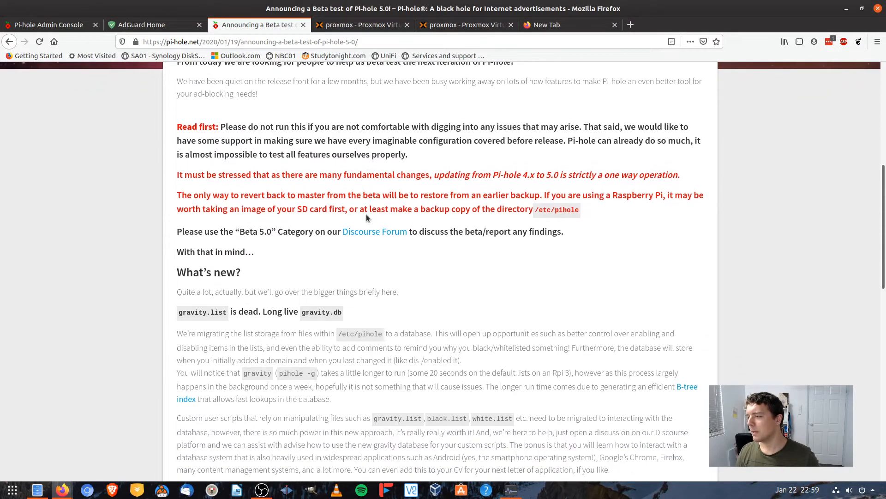
scroll("down", 3)
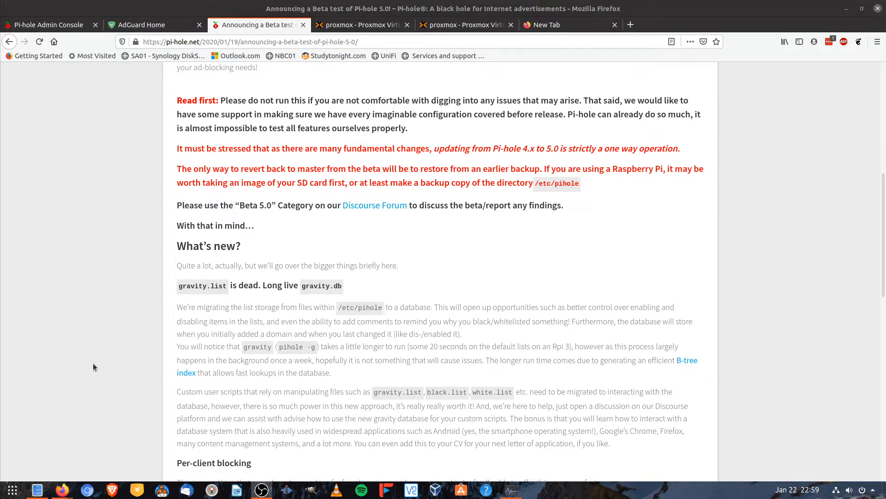
scroll("down", 3)
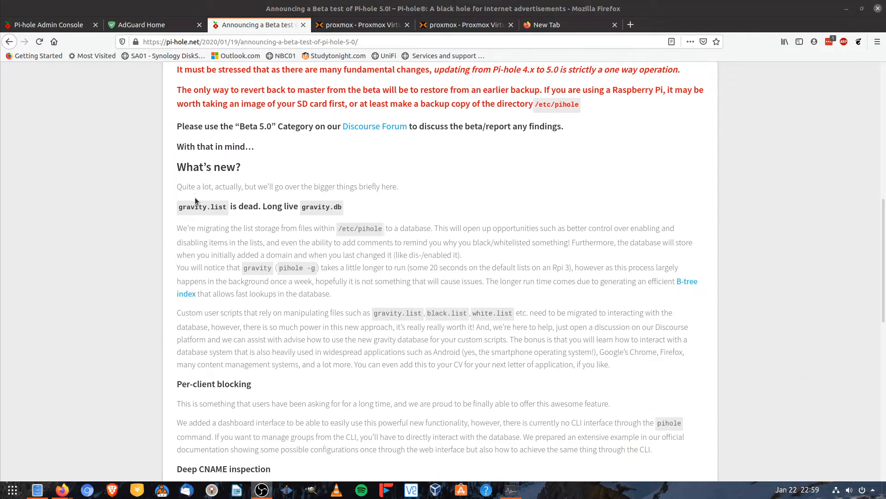
scroll("down", 3)
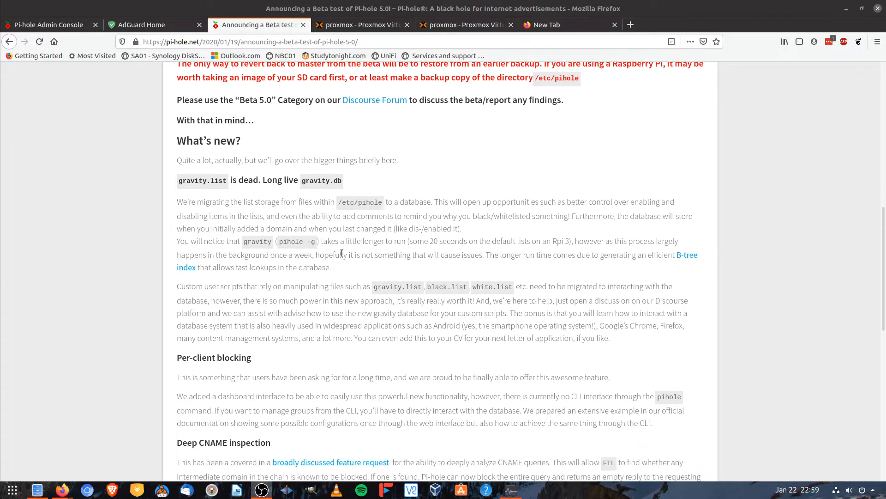
scroll("up", 3)
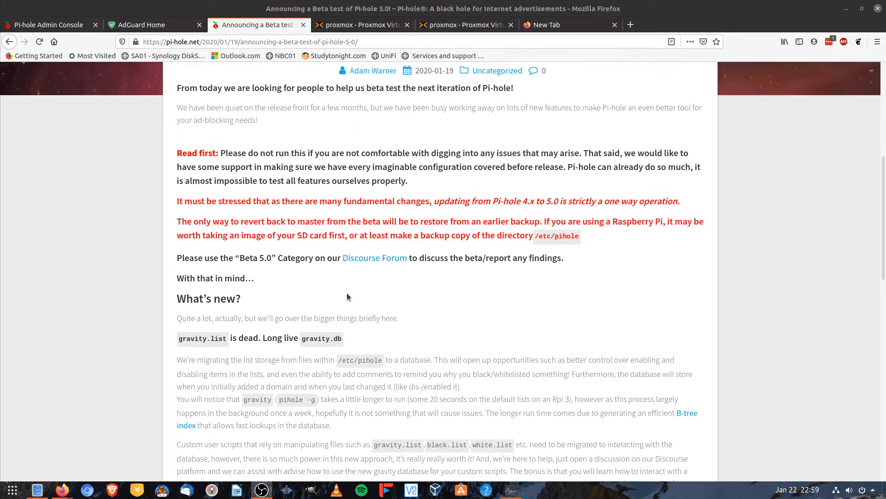
scroll("down", 3)
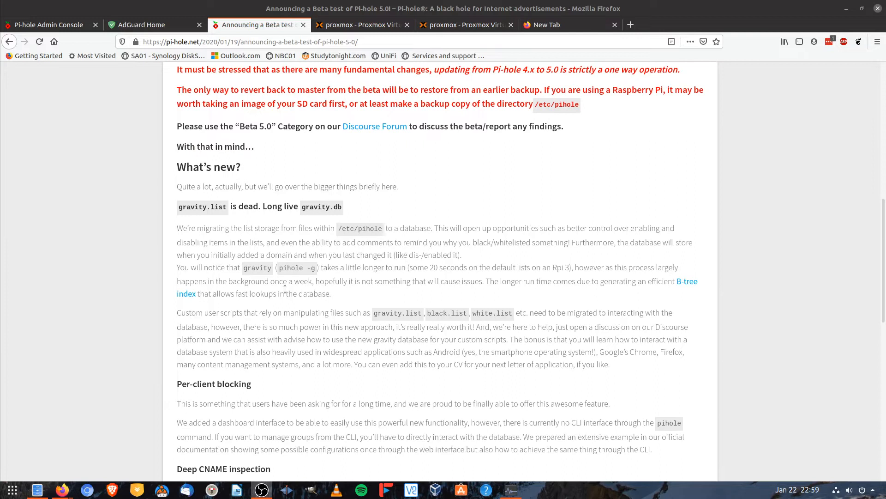
double_click(203, 206)
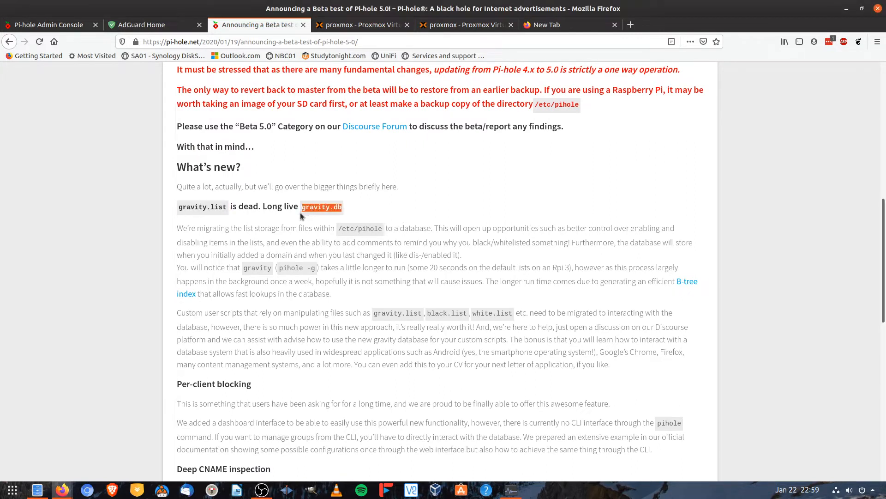
scroll("down", 3)
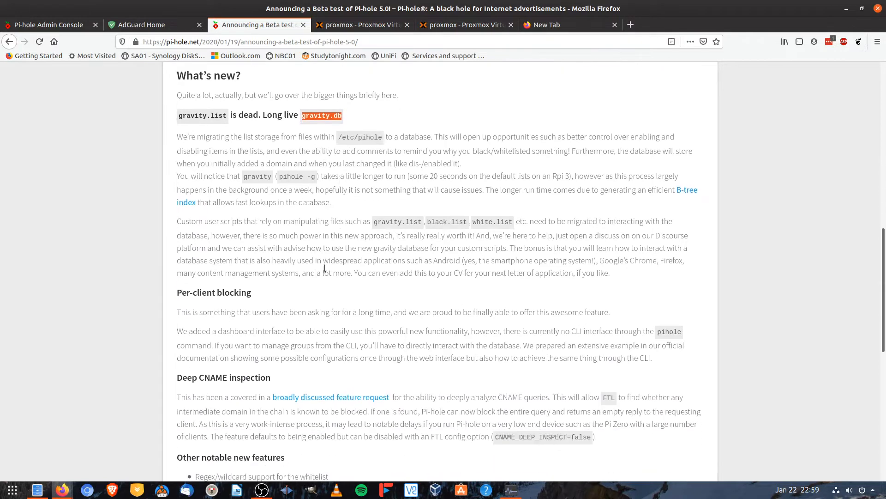
scroll("down", 3)
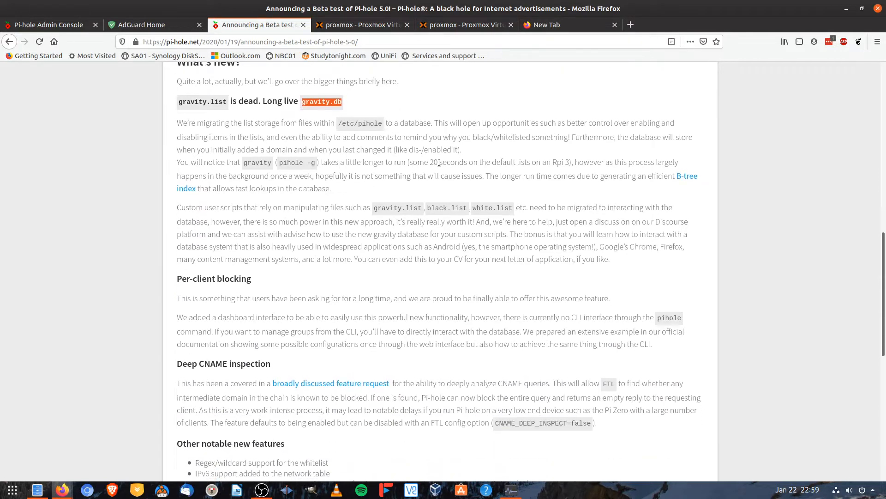
mouse_move(265, 238)
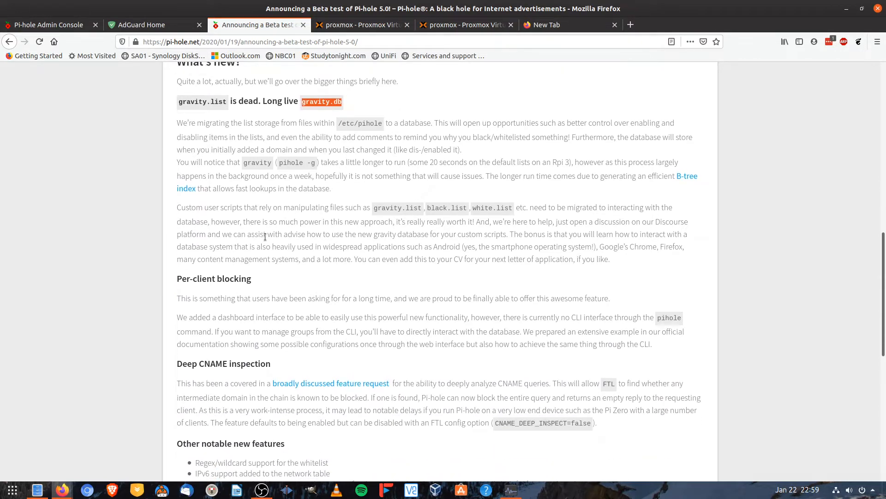
scroll("down", 3)
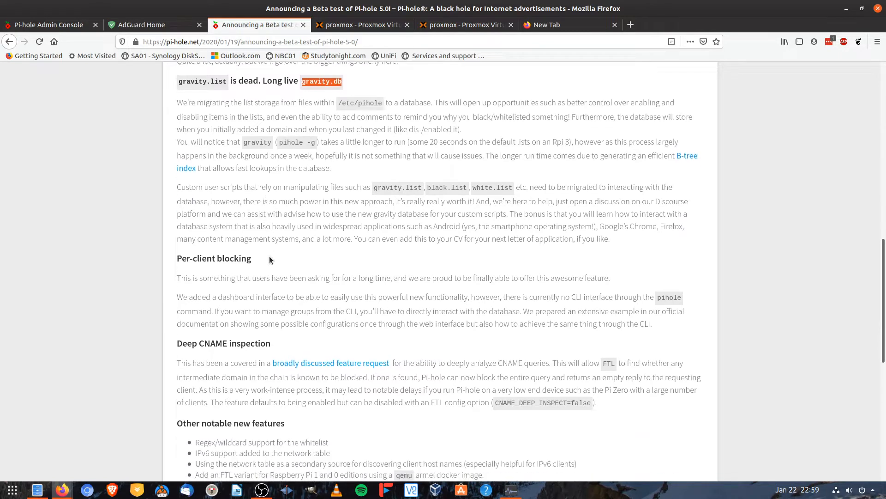
scroll("down", 3)
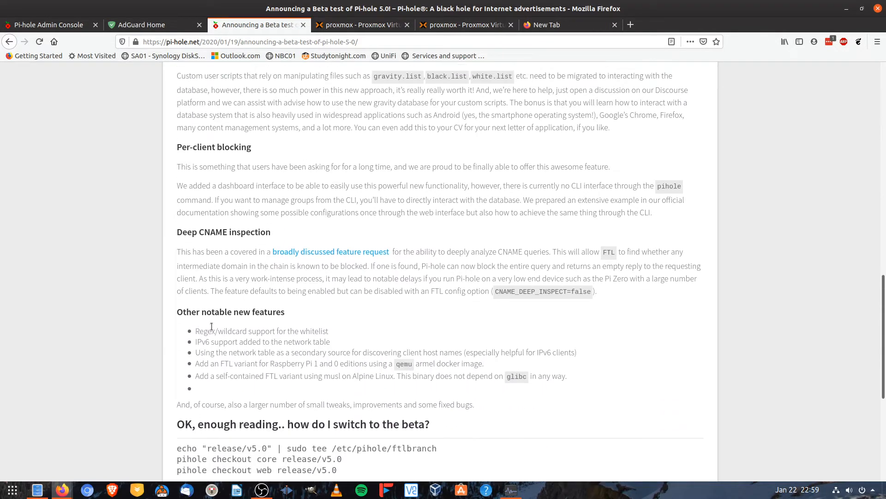
mouse_move(282, 341)
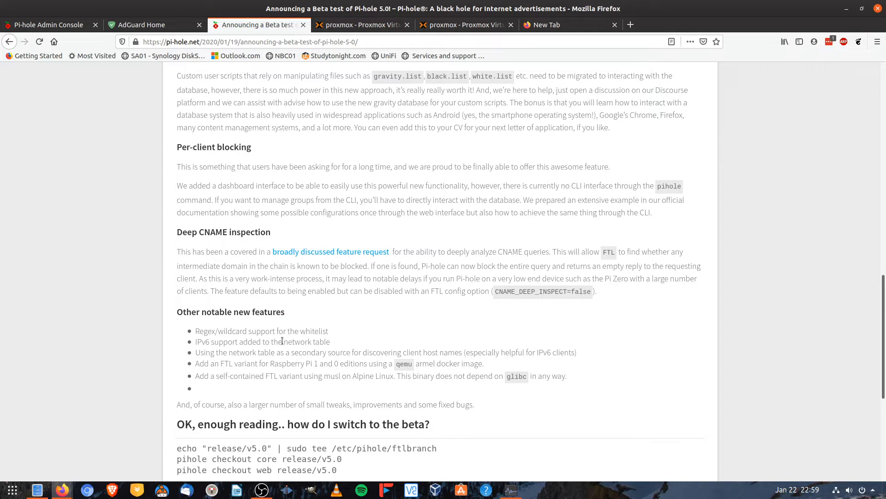
mouse_move(293, 352)
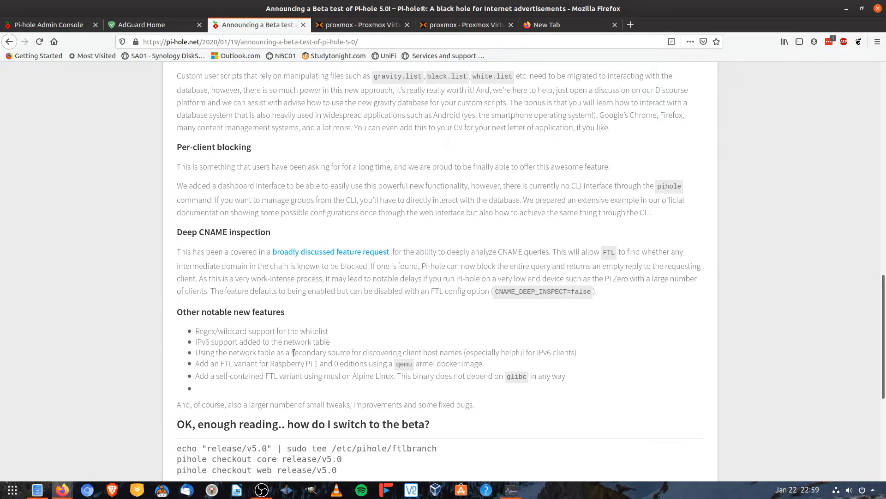
mouse_move(244, 333)
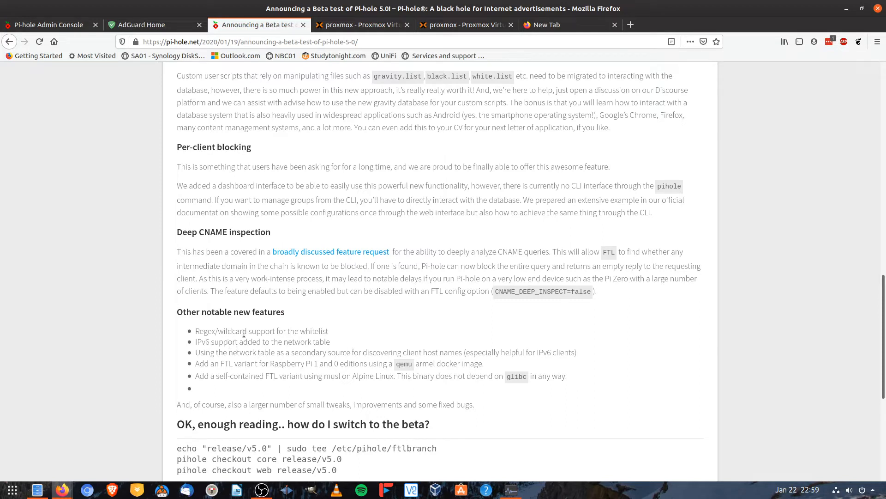
mouse_move(234, 355)
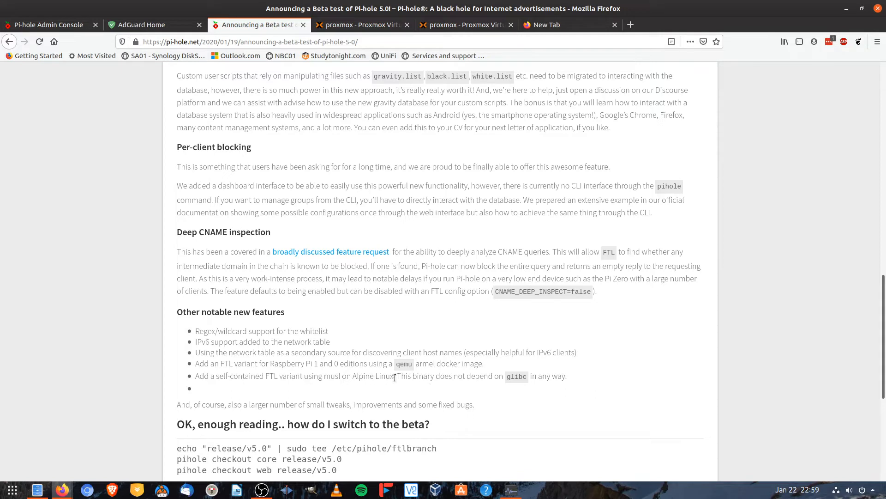
scroll("down", 3)
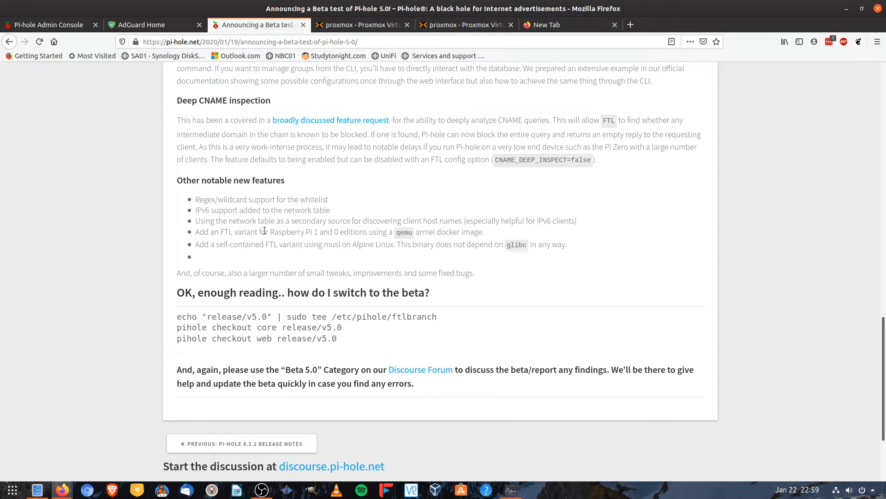
mouse_move(423, 234)
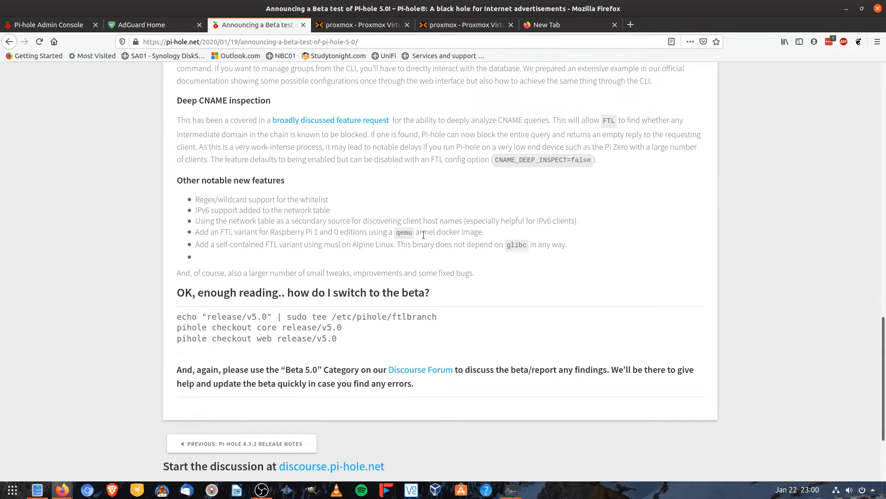
mouse_move(463, 241)
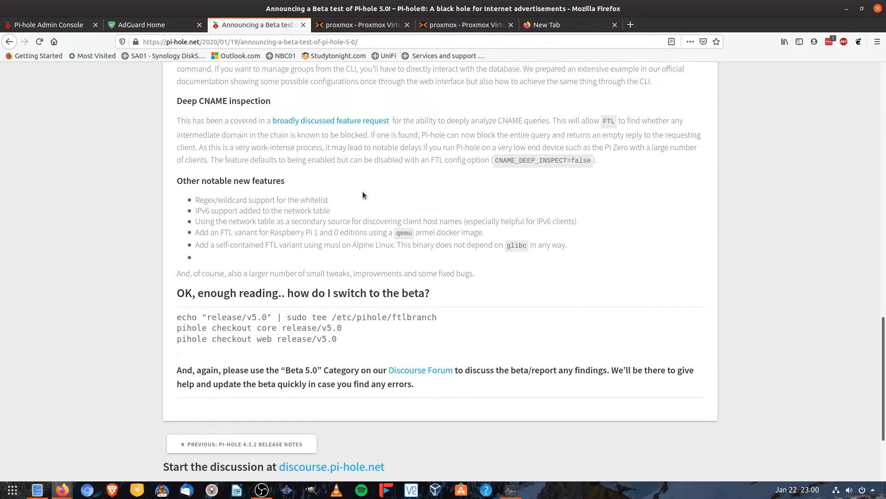
scroll("up", 3)
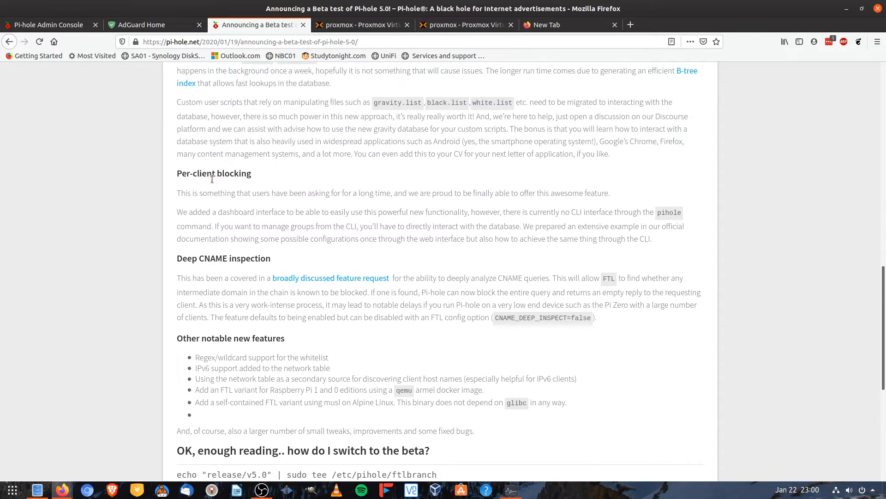
scroll("up", 3)
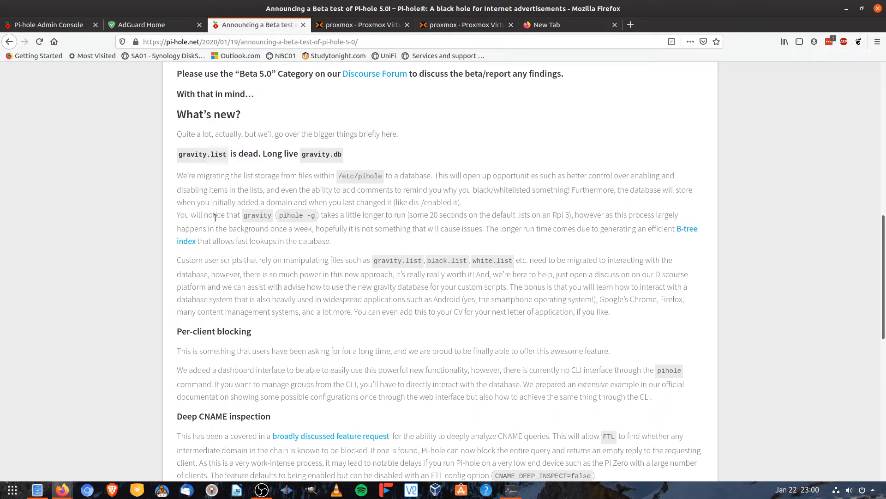
mouse_move(250, 350)
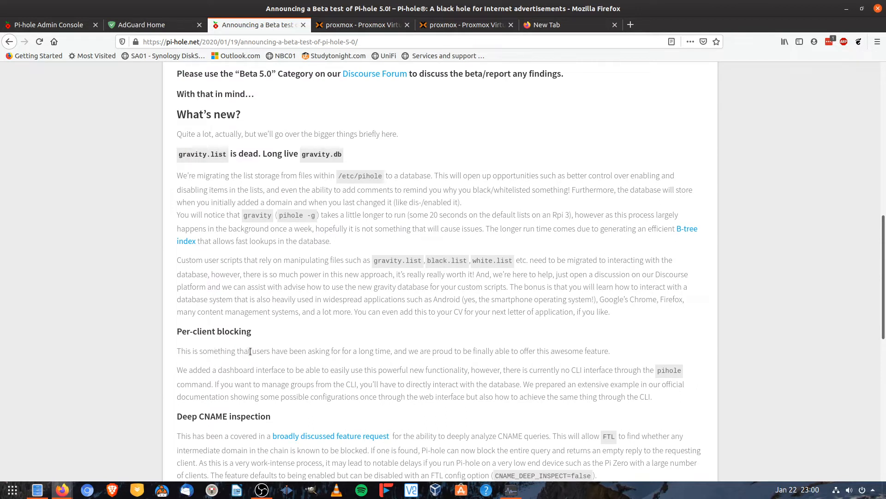
mouse_move(330, 364)
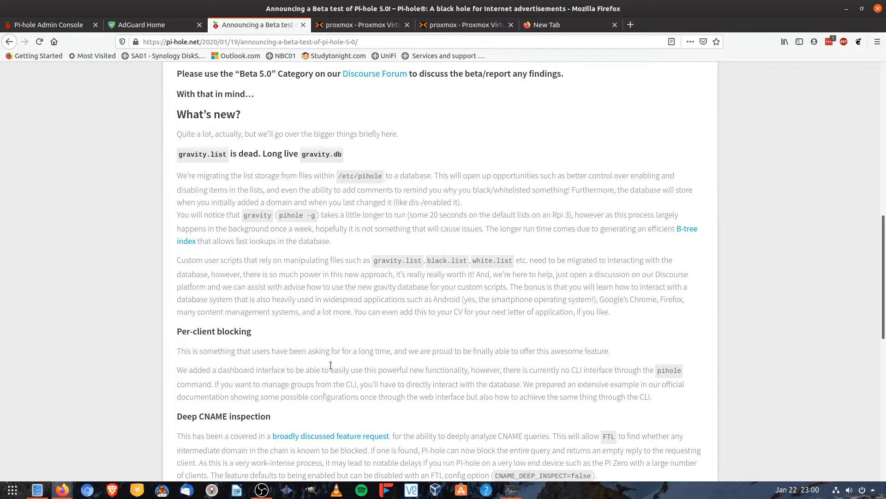
scroll("down", 3)
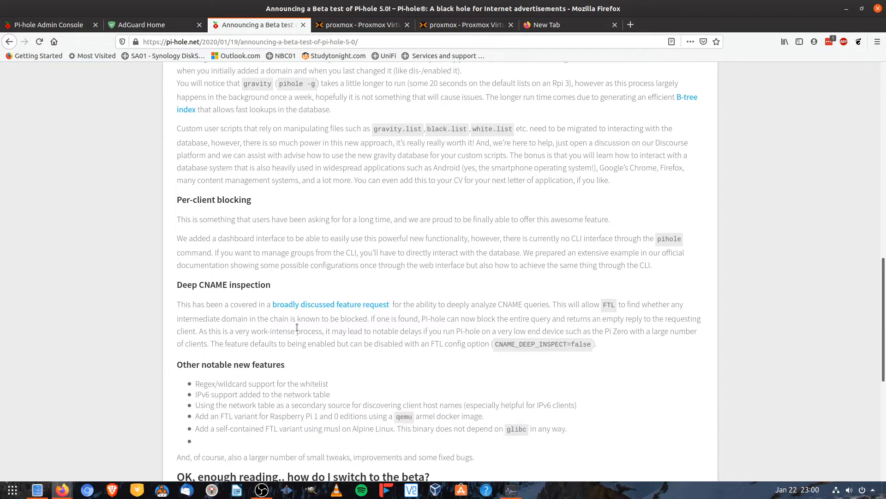
scroll("down", 3)
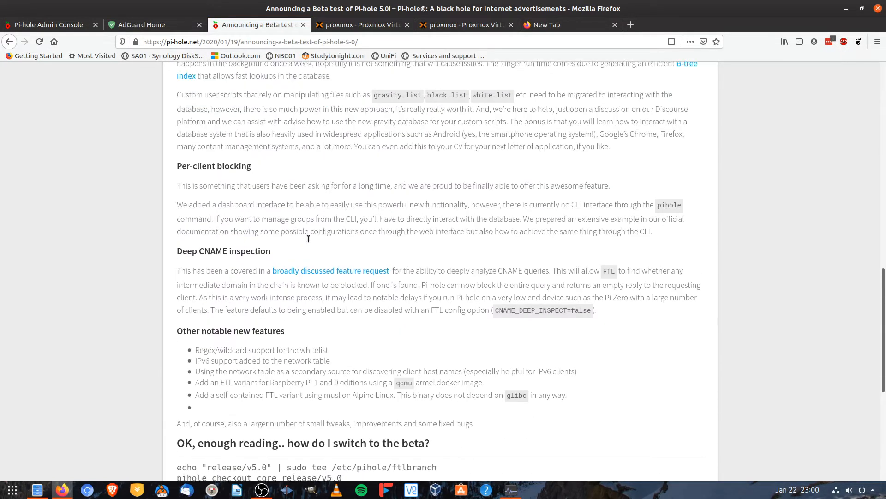
scroll("down", 3)
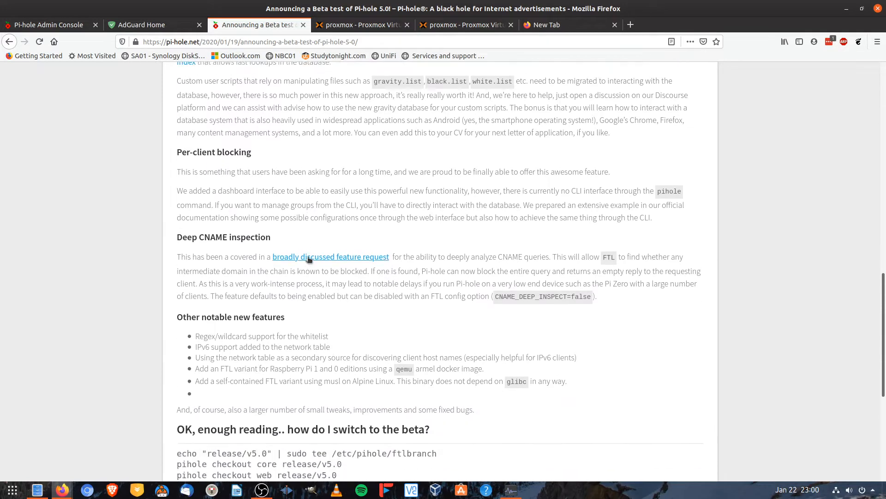
scroll("down", 3)
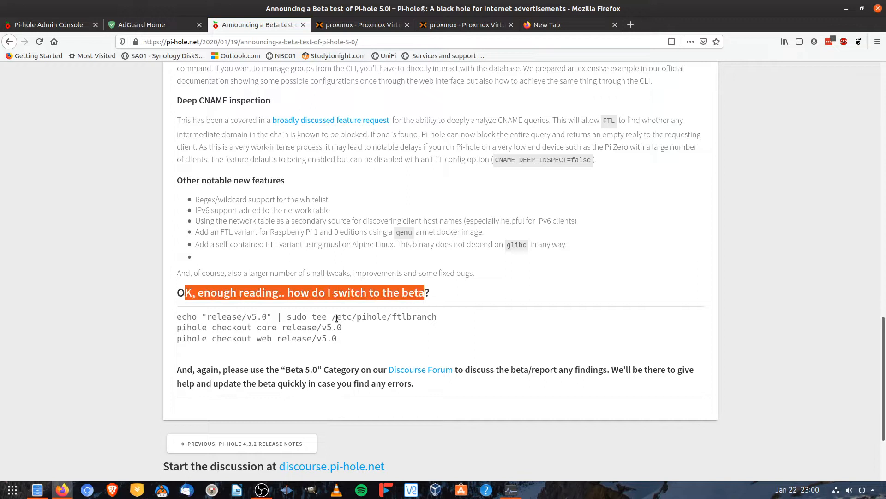
- Copy the selected Pi-hole 5.0 beta switch commands from the announcement
right_click(253, 328)
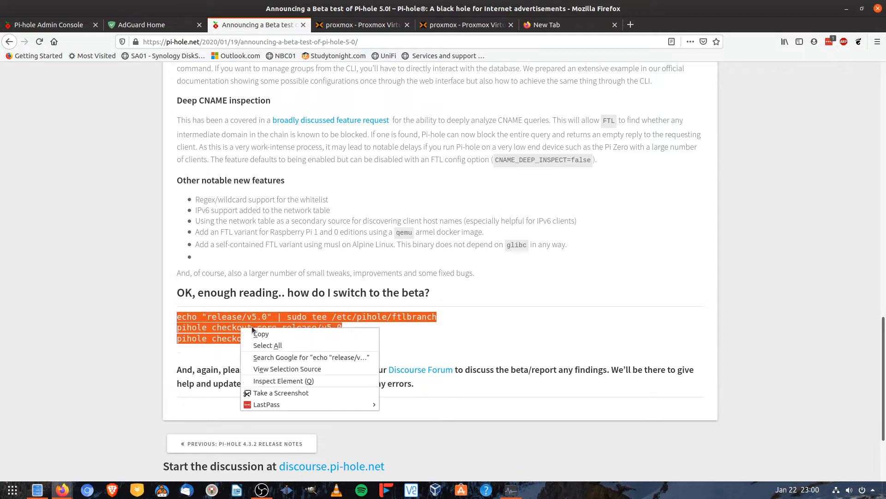
left_click(259, 333)
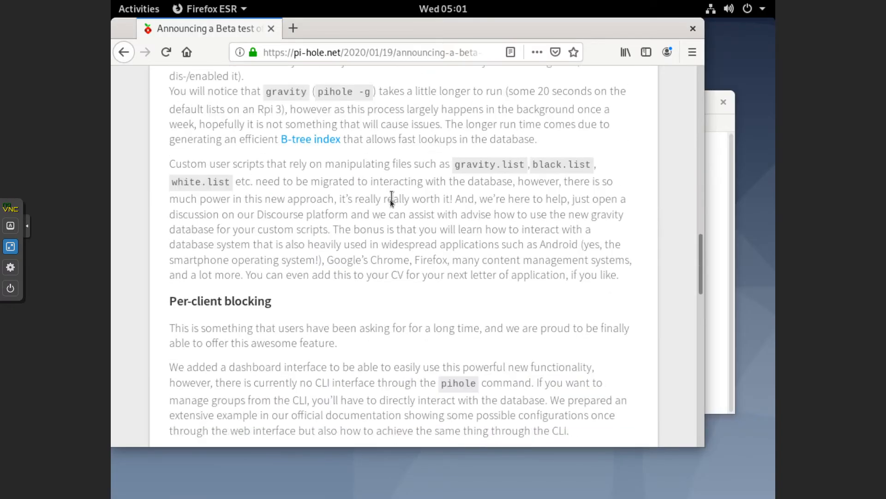
- As root, set ftlbranch to release/v5.0 and run 'pihole checkout core release/v5.0', answering y
scroll("down", 3)
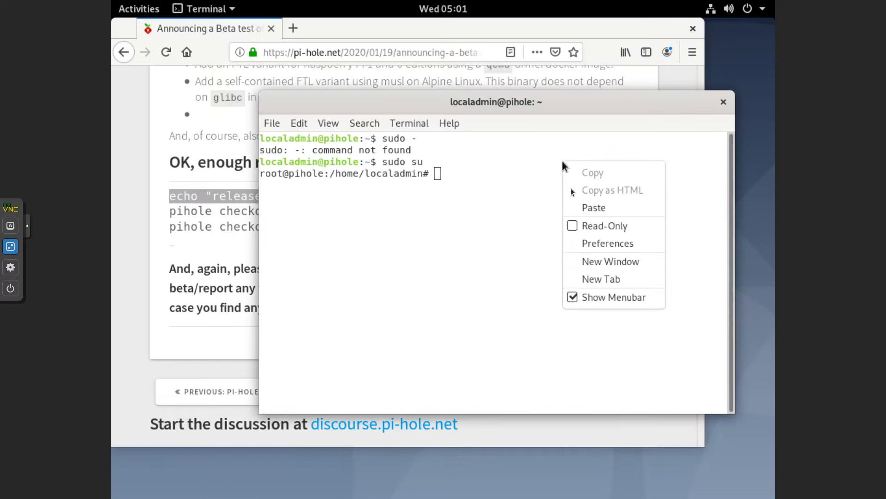
left_click(594, 207)
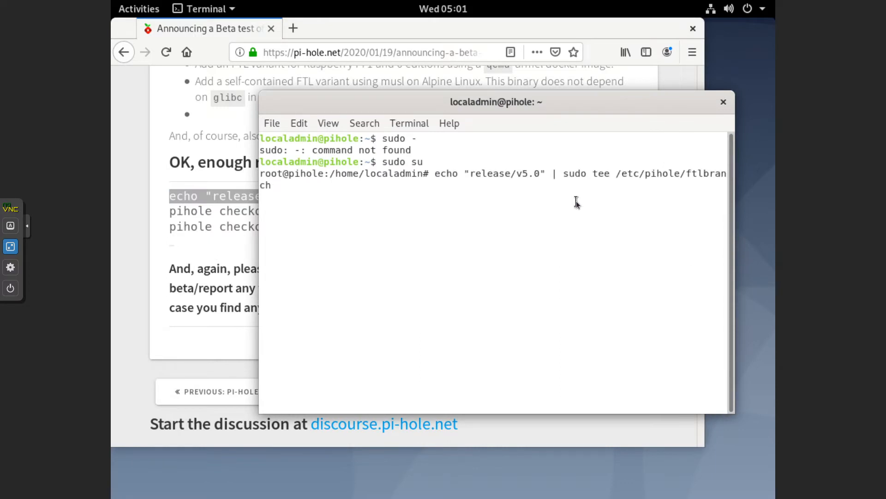
key("Return")
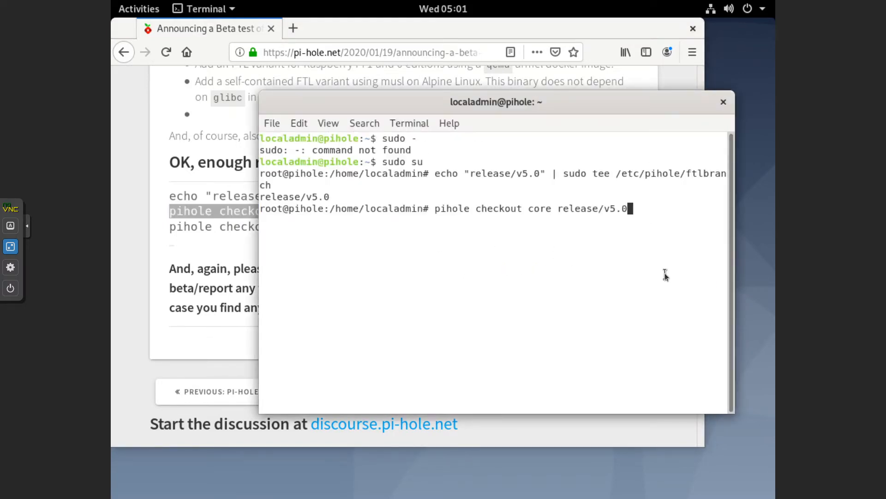
key("Return")
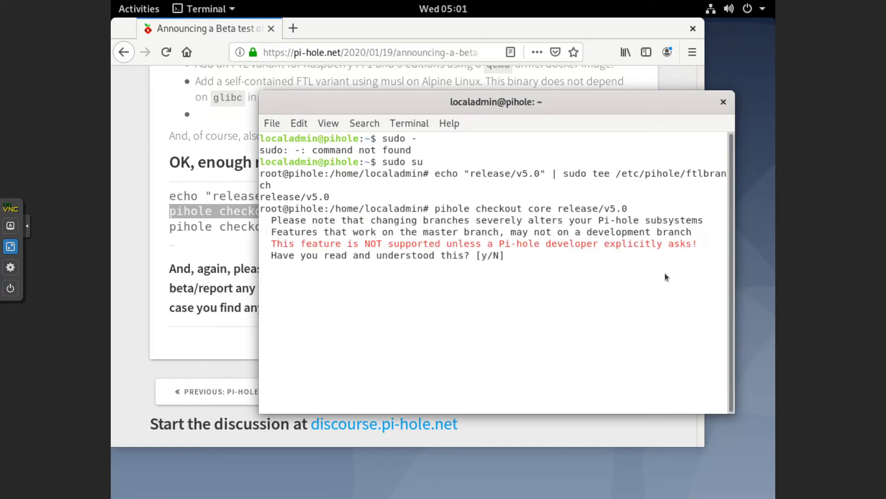
type("y")
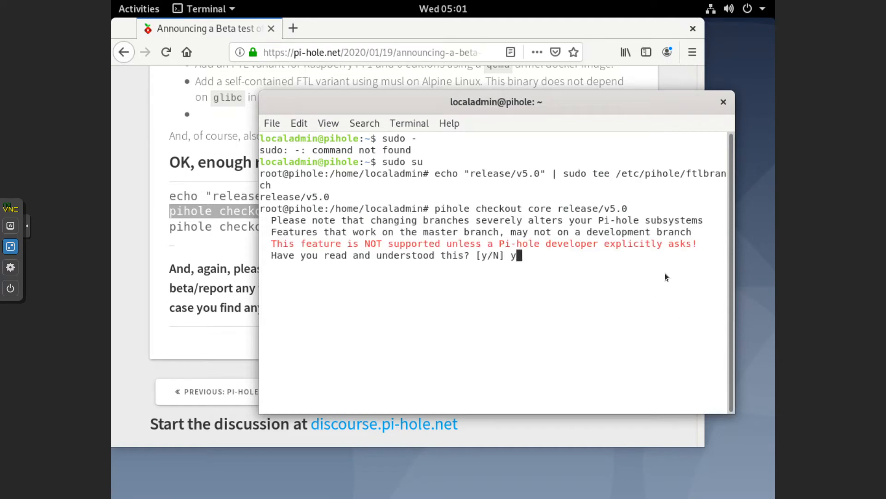
key("Return")
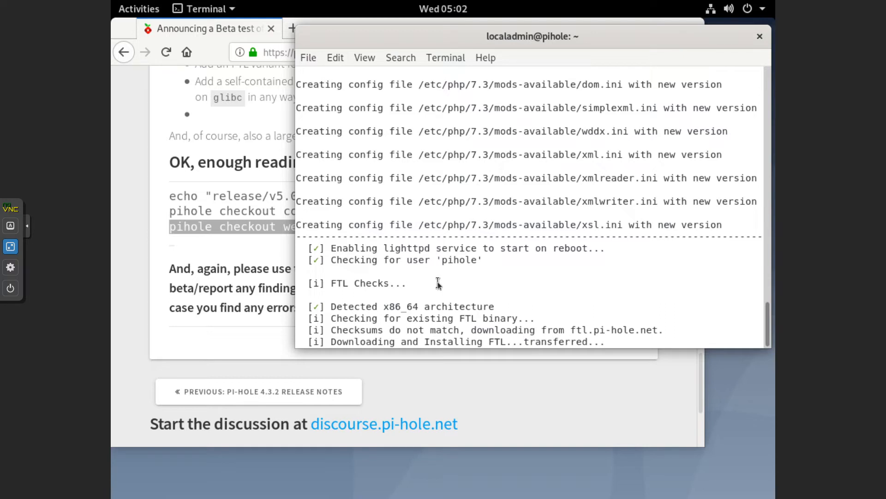
mouse_move(441, 283)
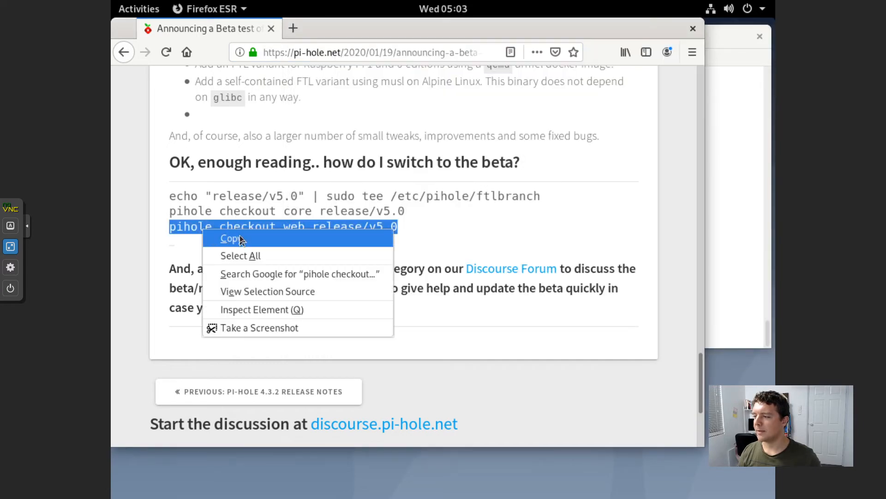
- Run 'pihole checkout web release/v5.0' in the root shell and answer y to the warning
left_click(230, 238)
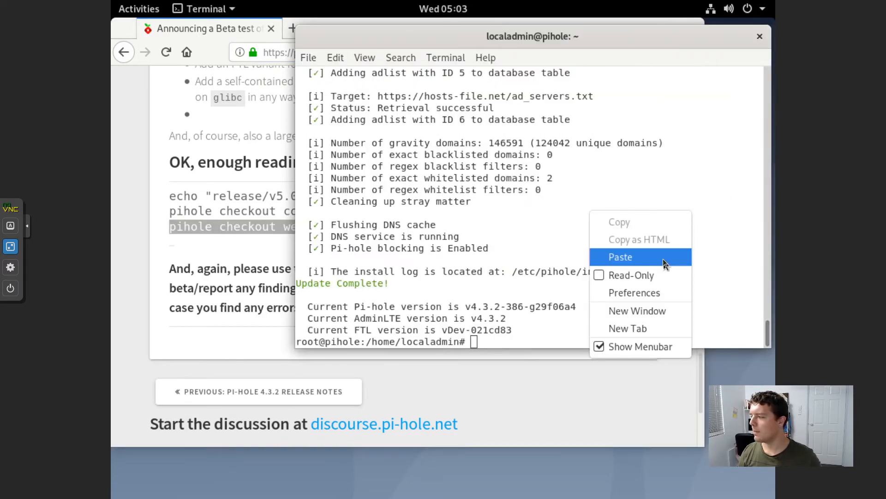
left_click(620, 257)
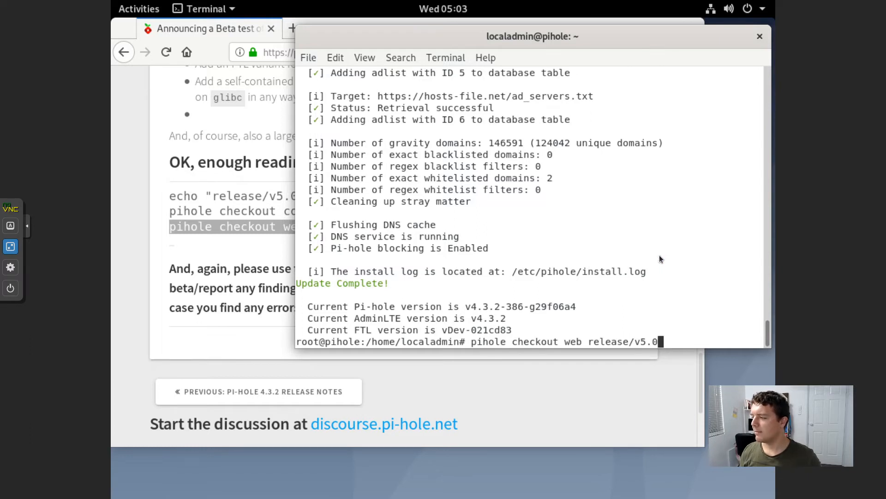
key("Return")
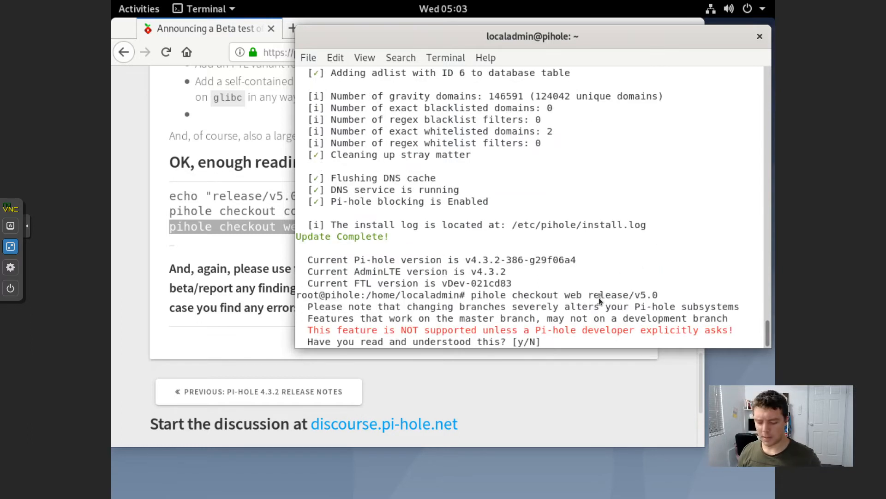
type("y")
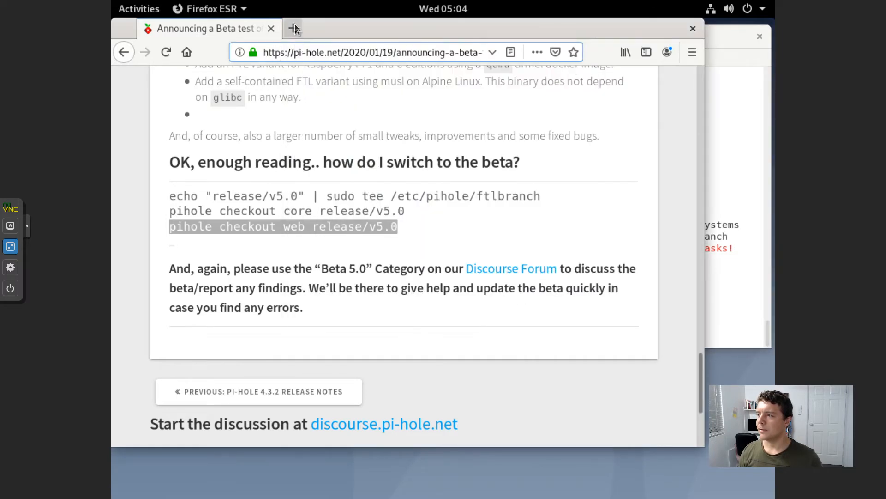
- Browse to 127.0.0.1 and log into the Pi-hole admin, declining to save the password
left_click(293, 29)
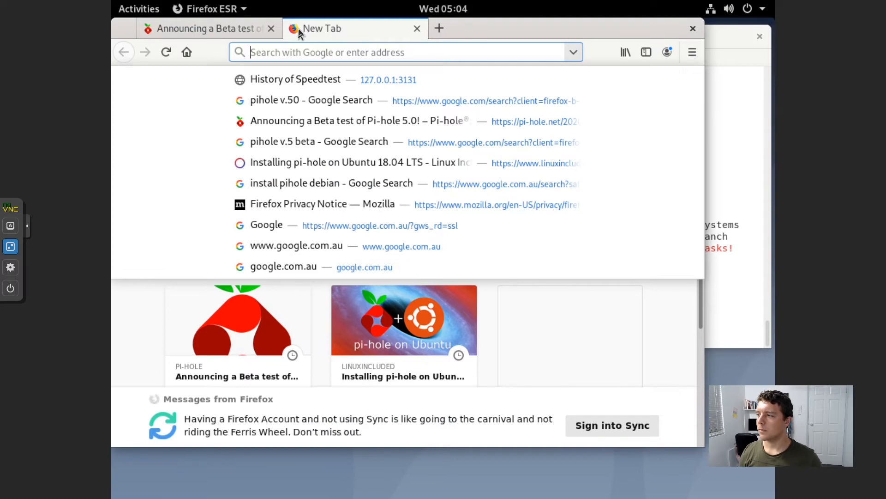
type("127.0.0.1/admin/")
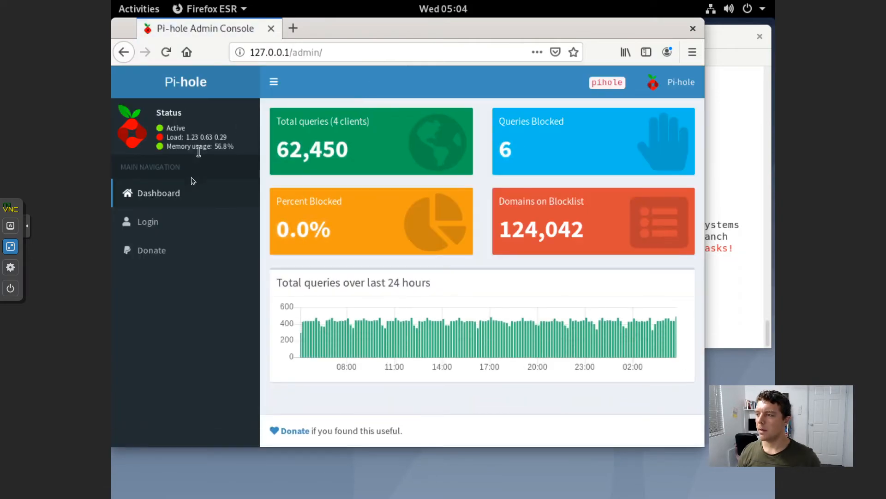
left_click(147, 221)
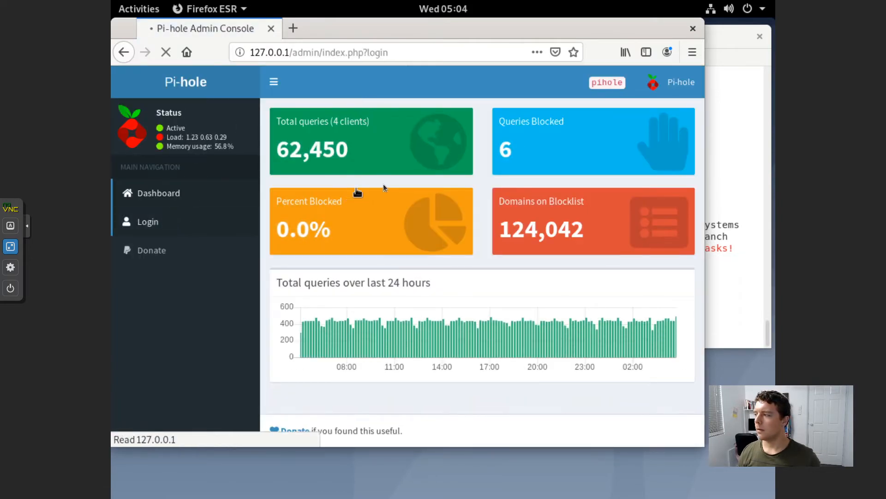
left_click(147, 221)
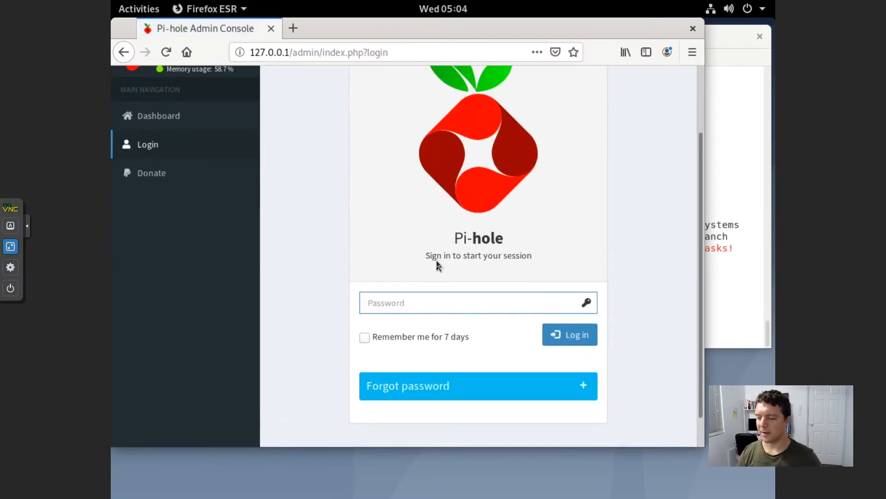
left_click(569, 334)
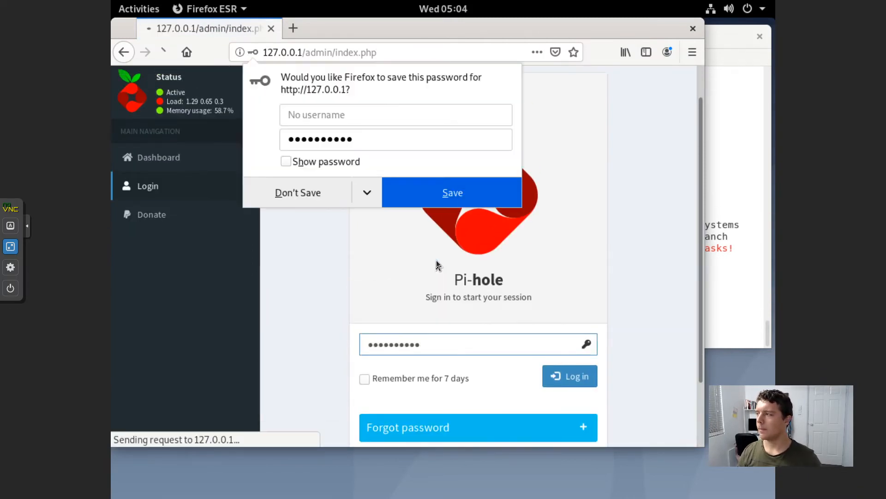
left_click(569, 376)
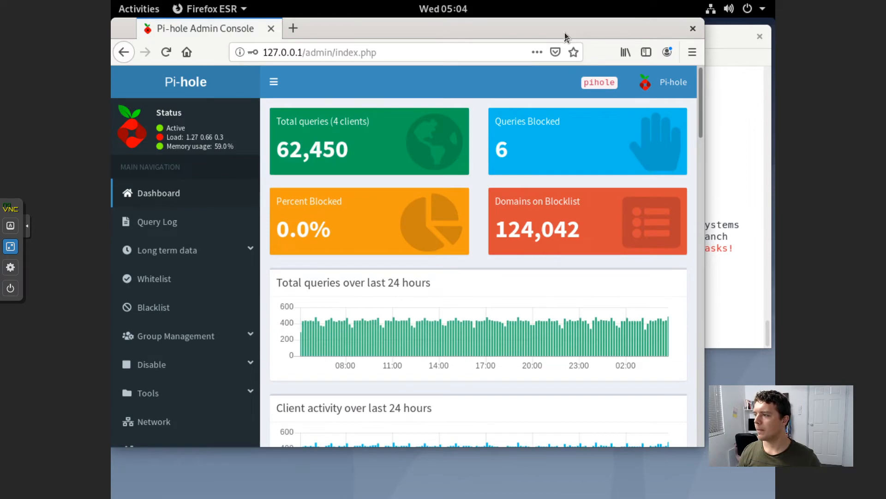
- Confirm FTL version vDev-021cd83 on the Settings page and return to the dashboard
scroll("down", 3)
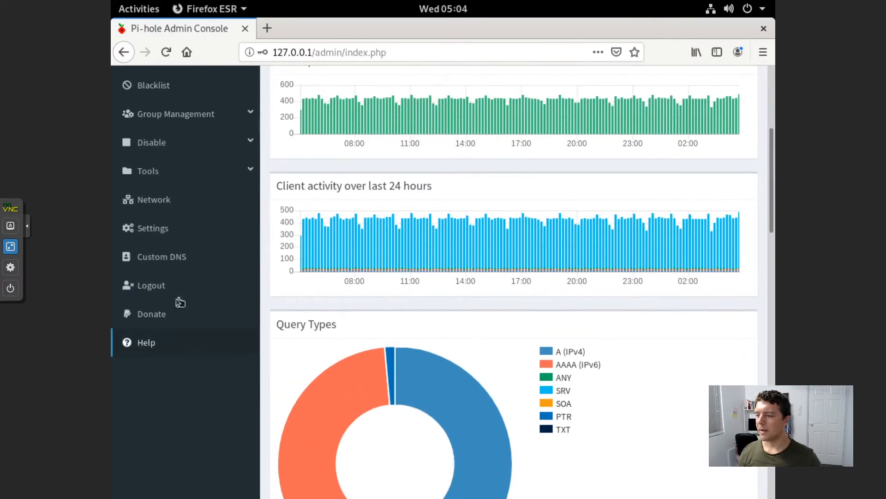
left_click(152, 228)
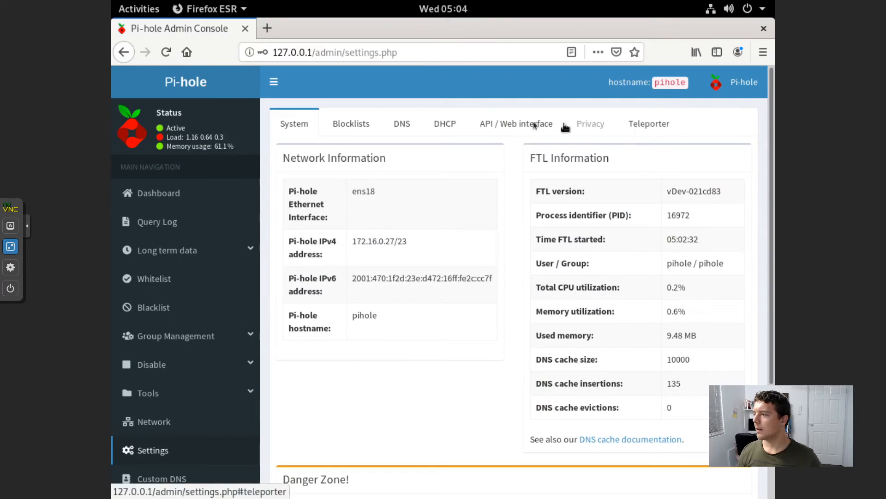
mouse_move(663, 196)
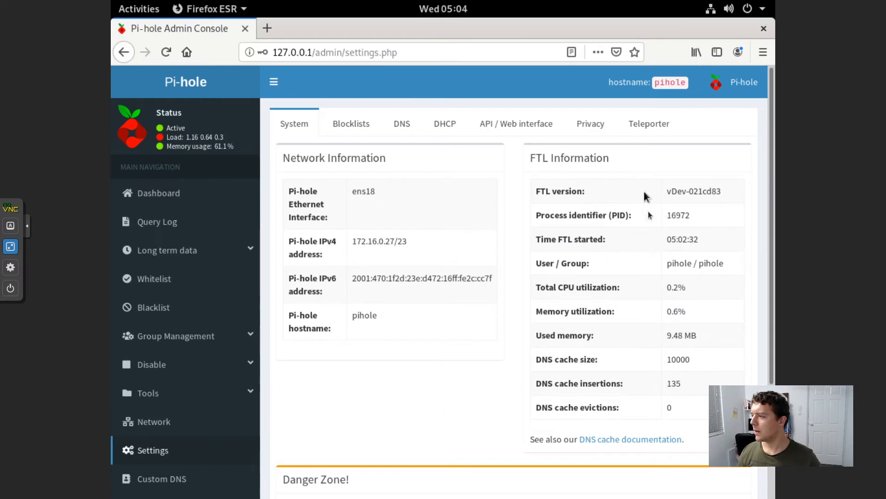
mouse_move(683, 191)
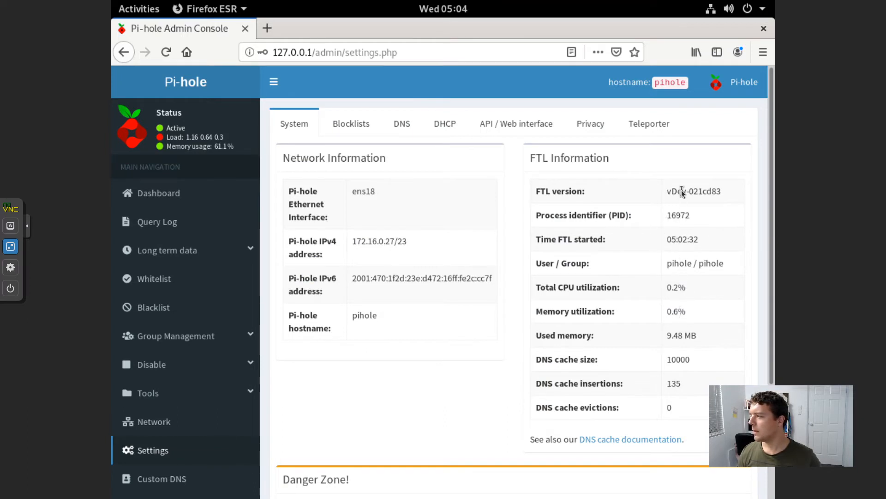
double_click(693, 190)
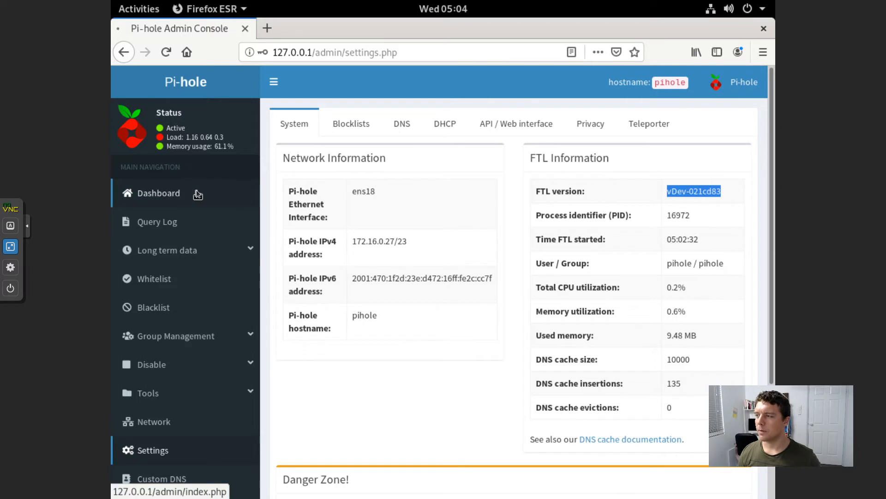
left_click(157, 193)
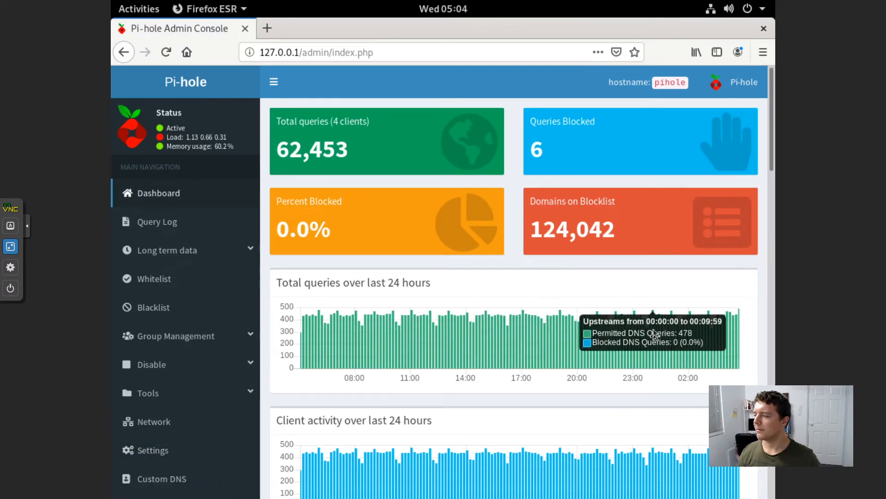
mouse_move(388, 338)
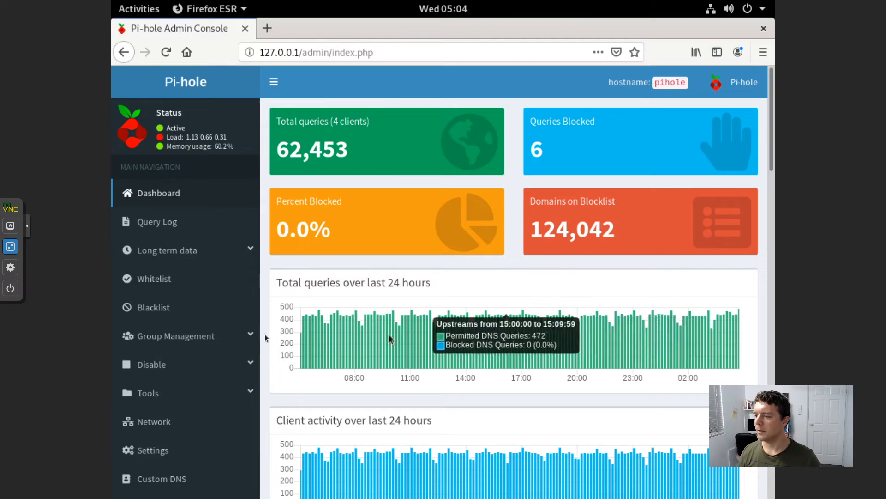
mouse_move(157, 222)
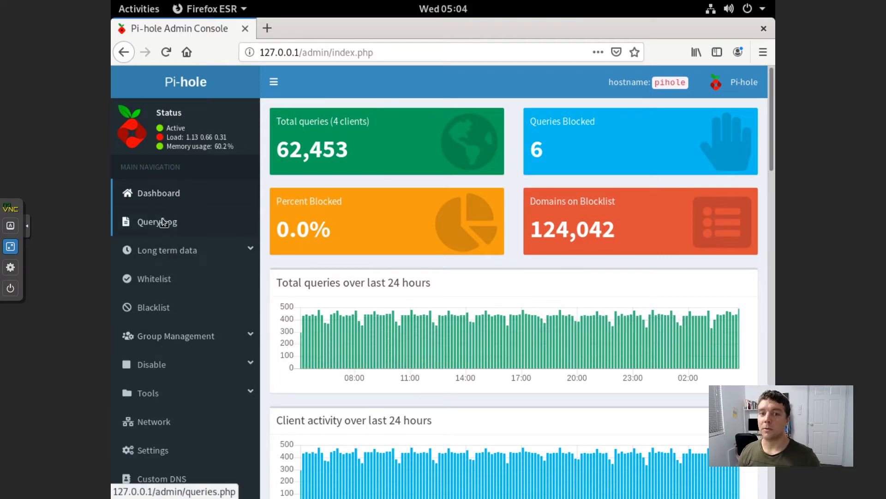
mouse_move(551, 11)
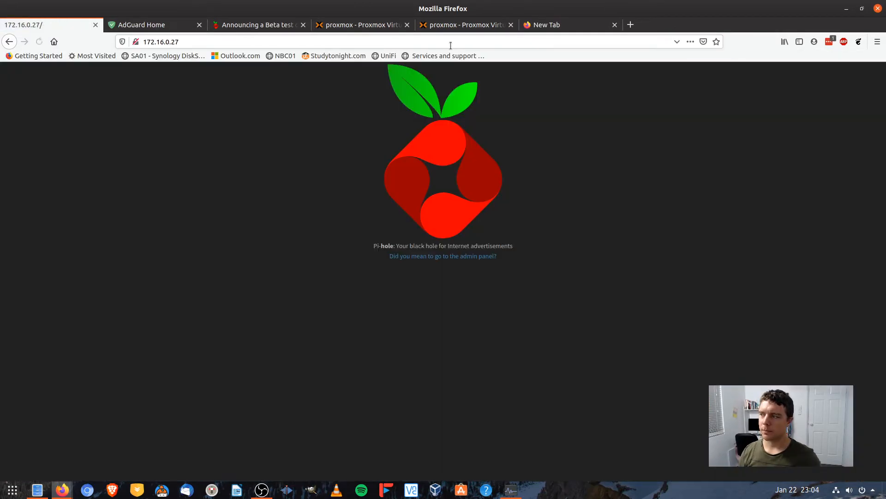
left_click(442, 256)
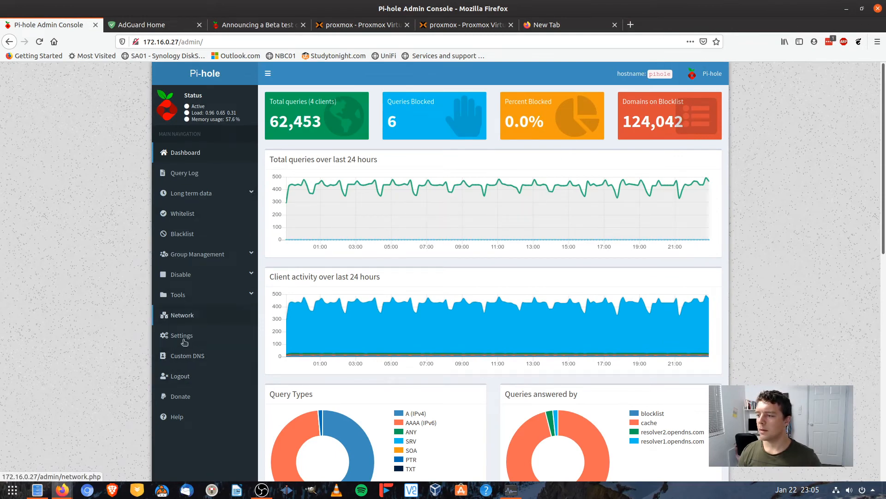
mouse_move(77, 205)
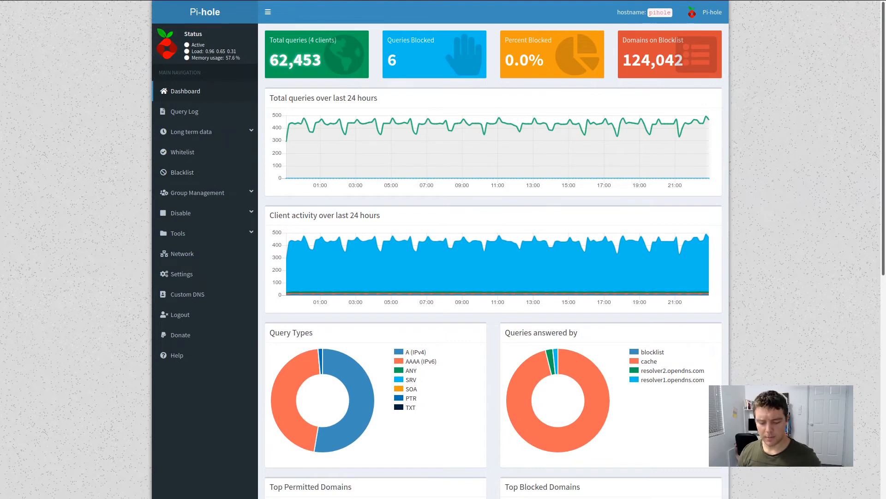
mouse_move(387, 148)
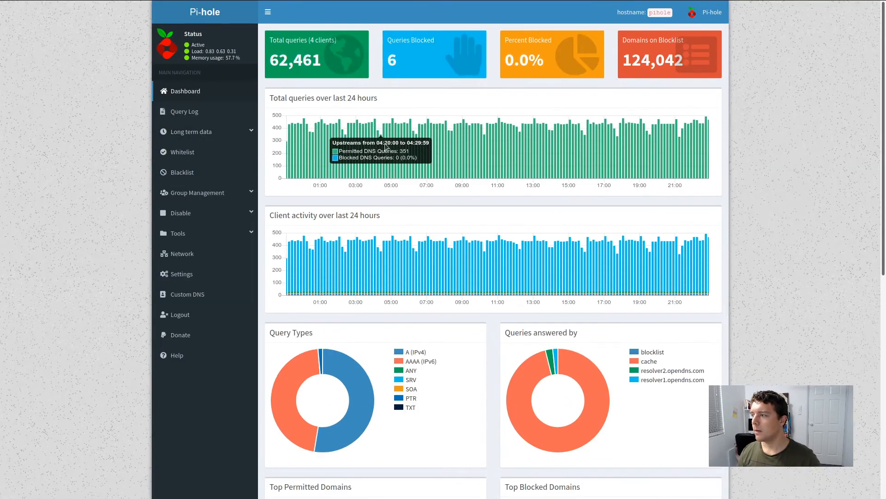
mouse_move(520, 152)
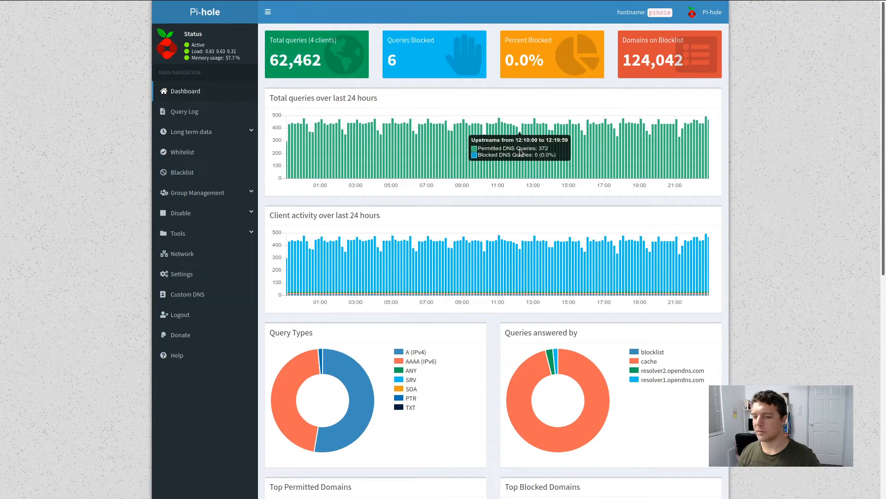
mouse_move(182, 253)
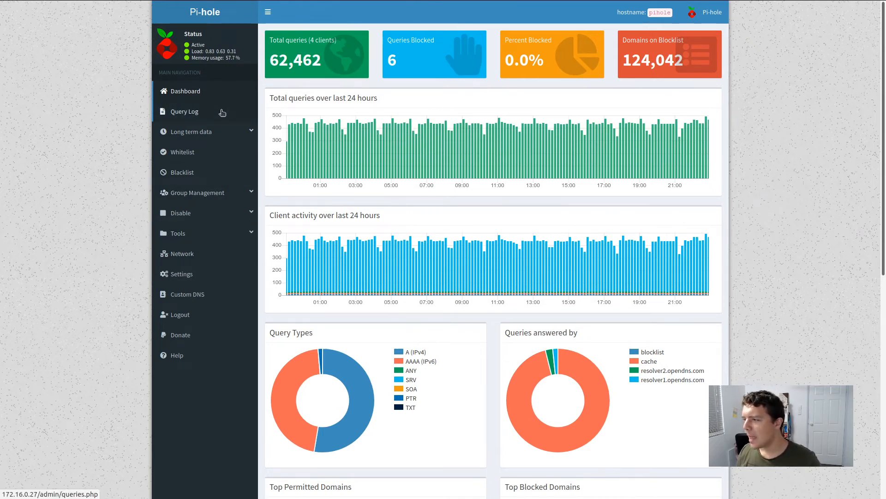
mouse_move(370, 135)
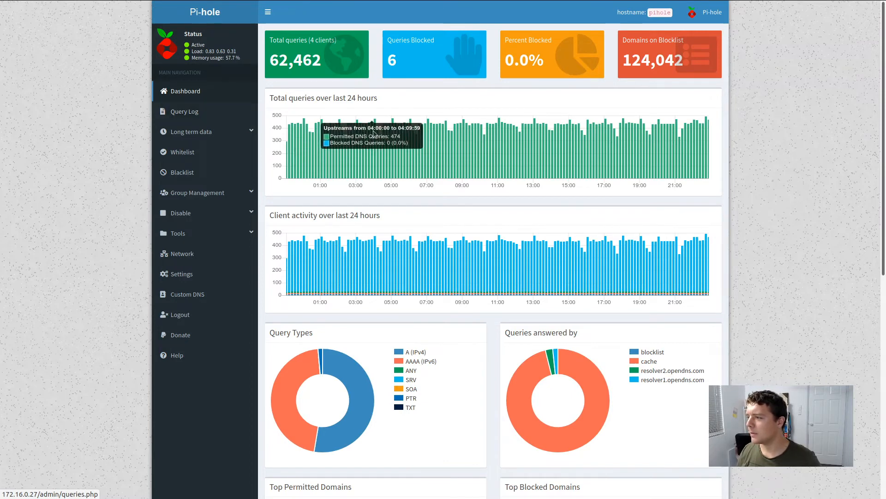
mouse_move(333, 132)
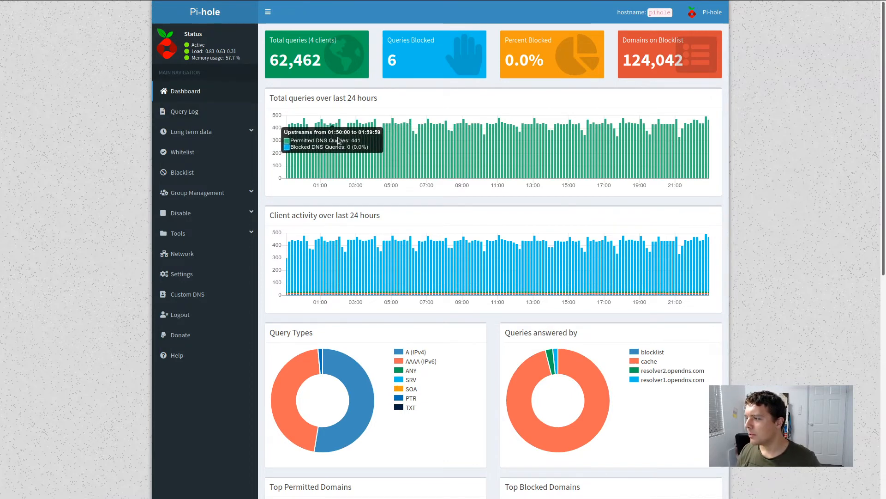
mouse_move(421, 152)
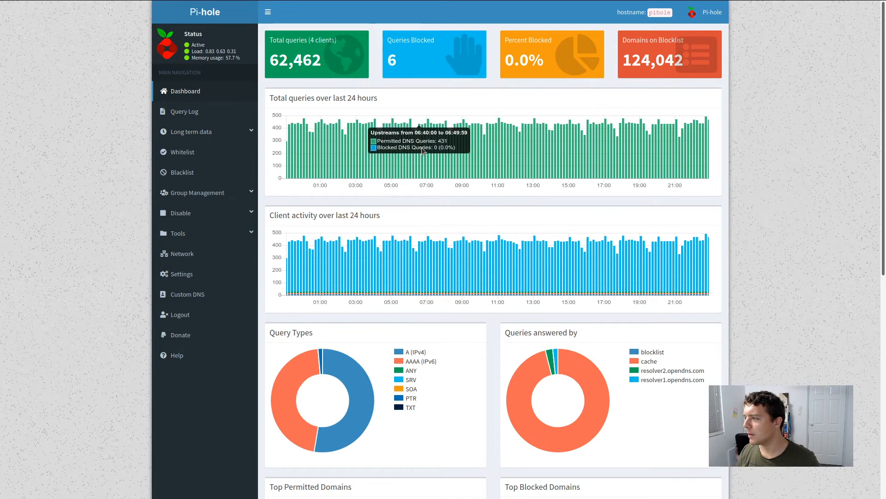
mouse_move(339, 293)
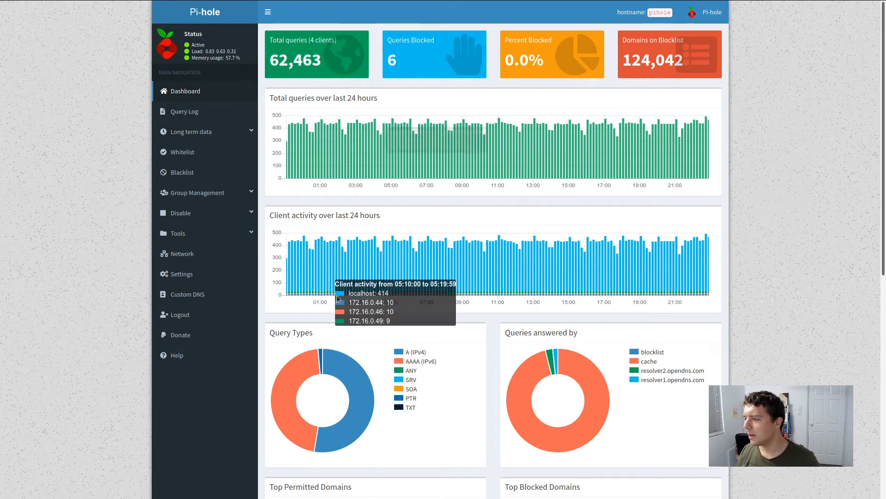
mouse_move(411, 249)
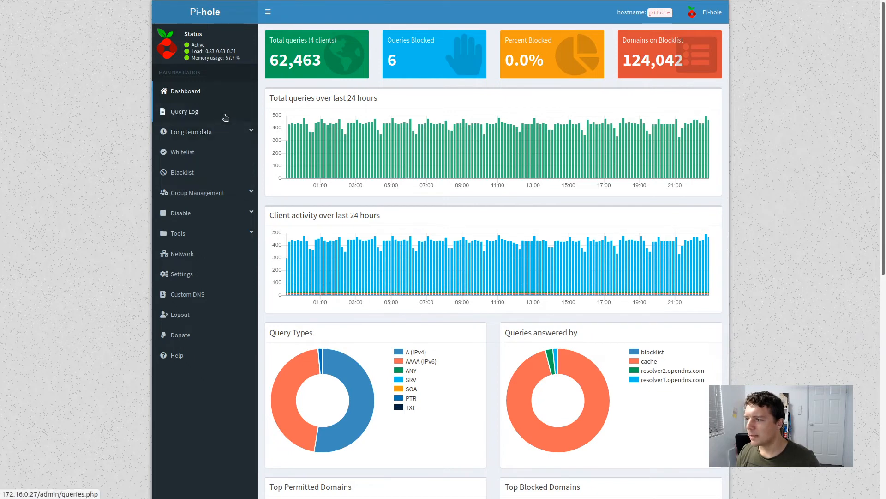
- From the query log, chart long-term graphics for the Last 7 Days, January 16th–22nd 2020
left_click(185, 110)
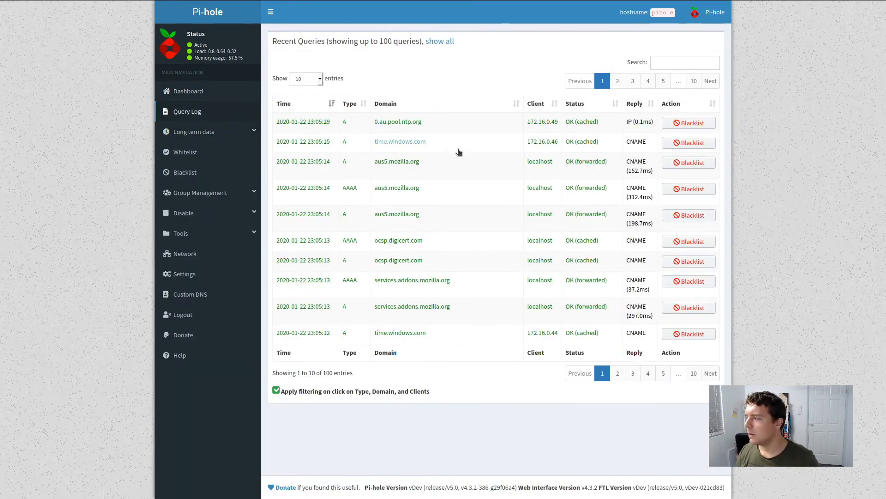
mouse_move(223, 143)
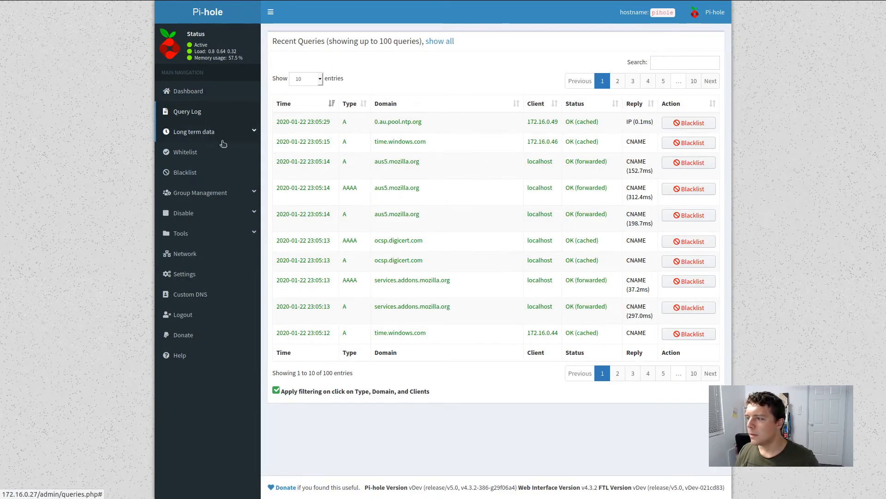
left_click(193, 131)
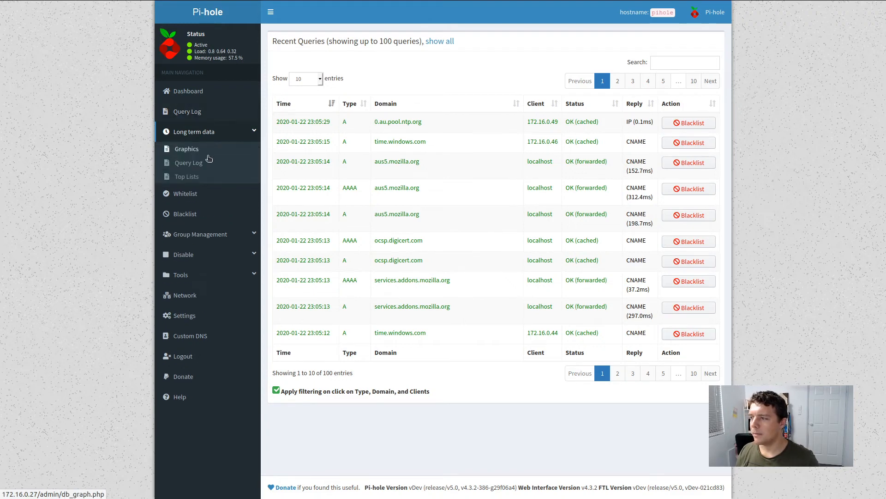
left_click(186, 149)
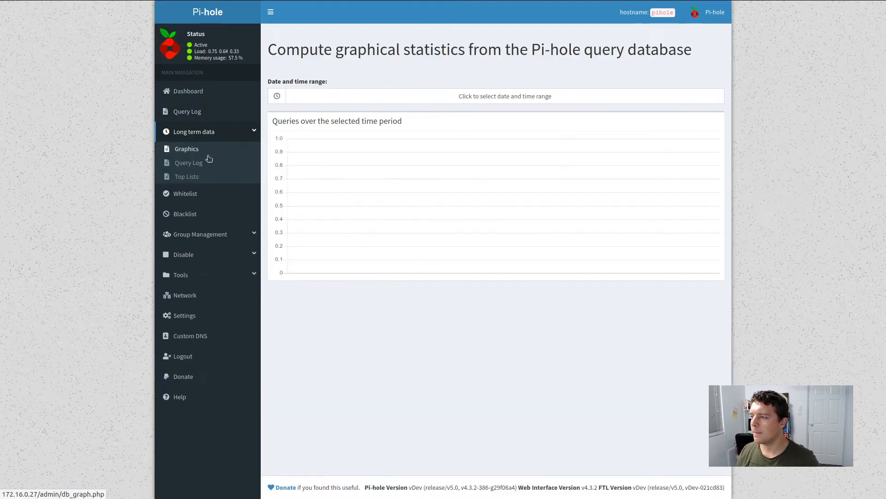
left_click(504, 95)
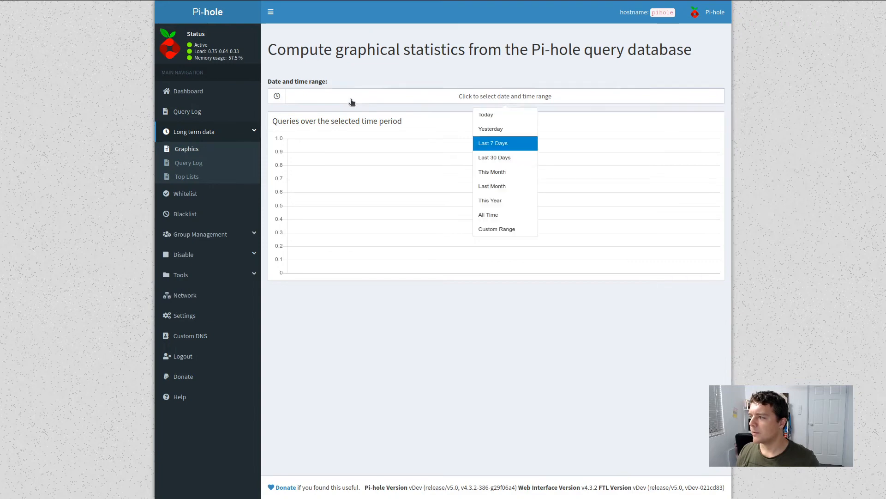
left_click(492, 142)
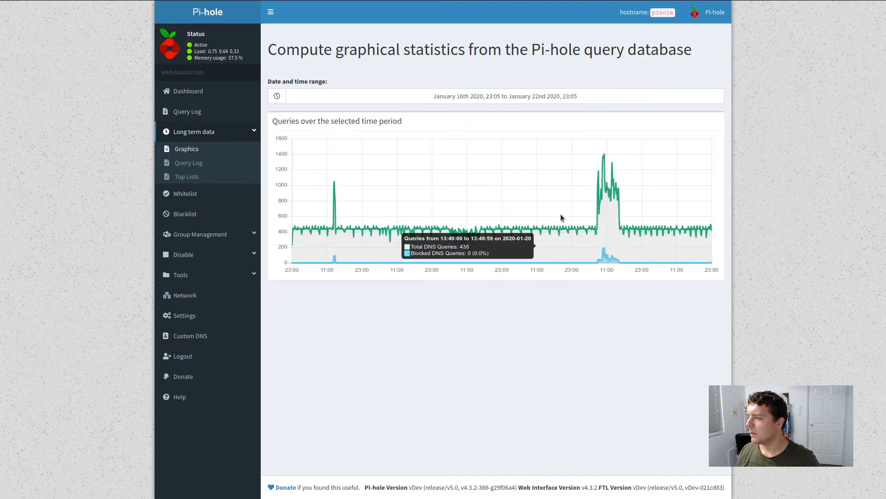
mouse_move(608, 213)
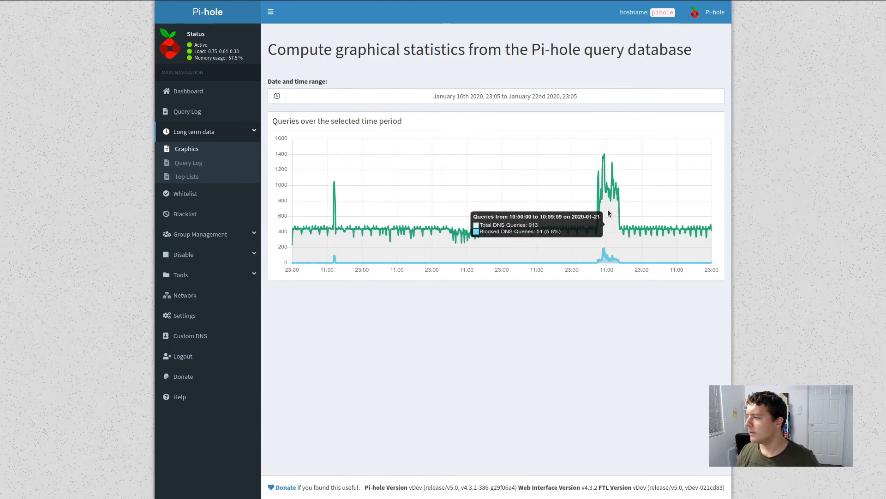
mouse_move(164, 157)
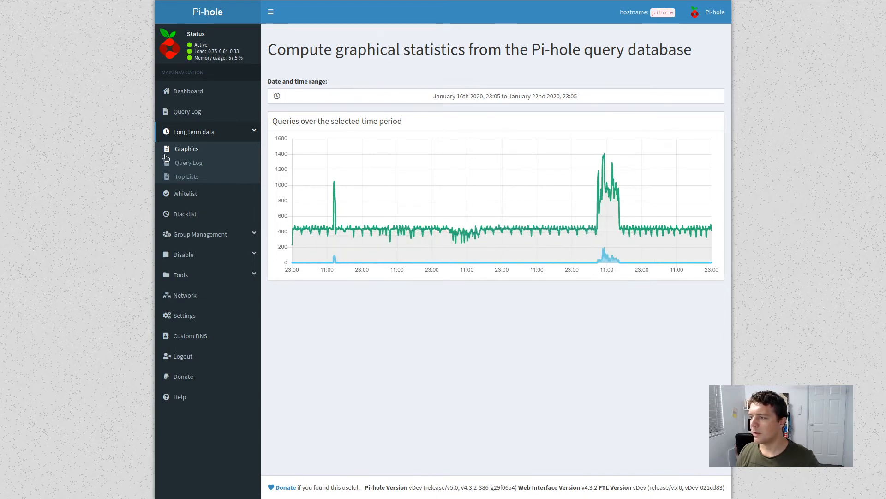
- Load the long-term query log for Yesterday, January 21st 2020, via the date range picker
left_click(187, 163)
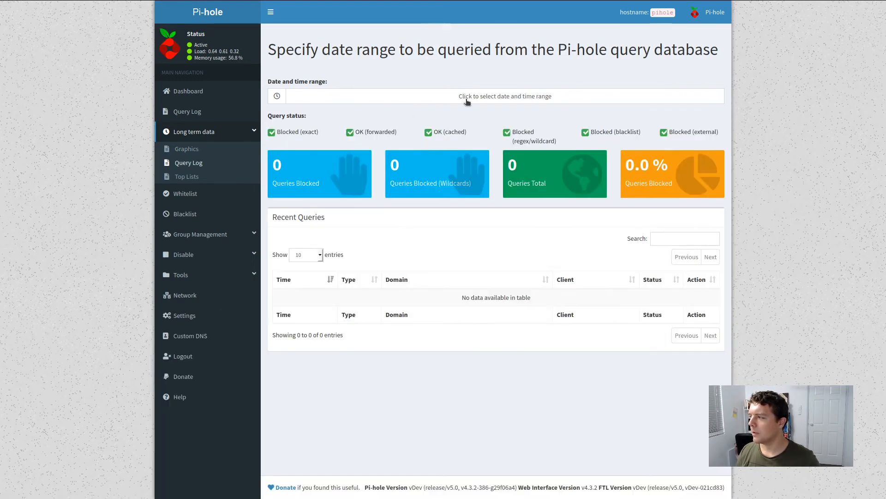
left_click(505, 95)
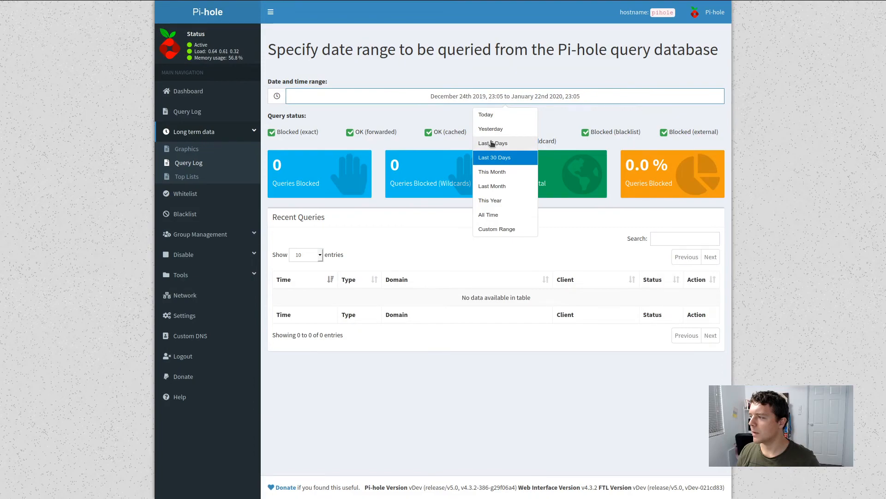
left_click(492, 143)
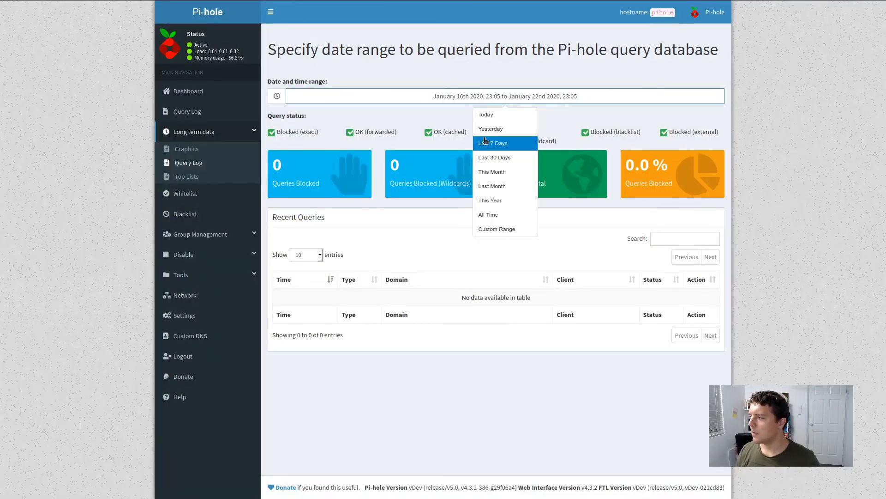
left_click(490, 128)
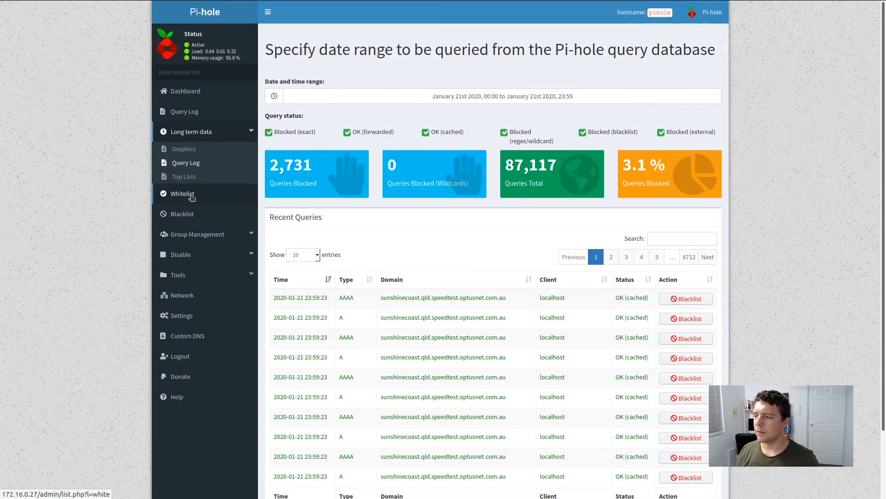
- Browse Custom DNS, then Settings through the Privacy and Teleporter tabs
left_click(187, 336)
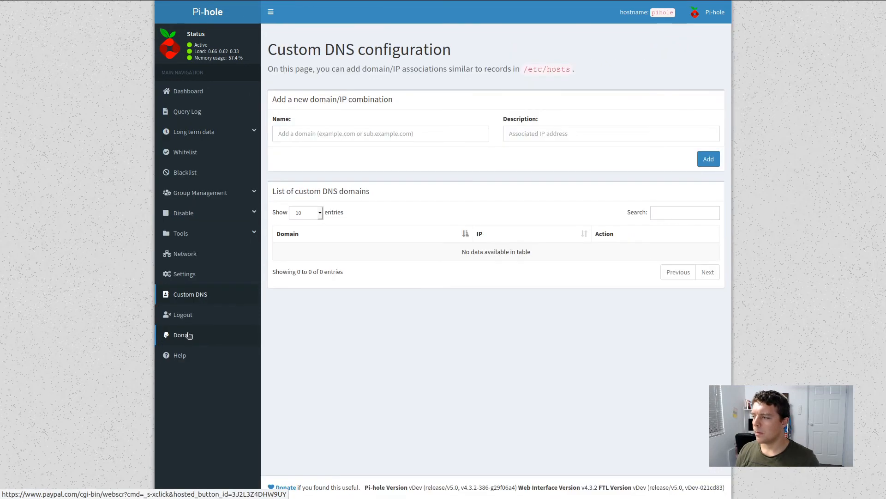
mouse_move(185, 273)
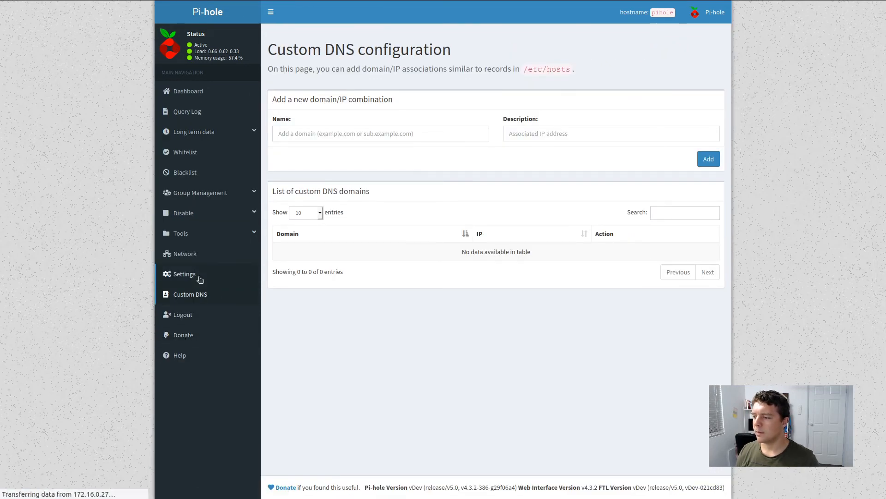
left_click(182, 274)
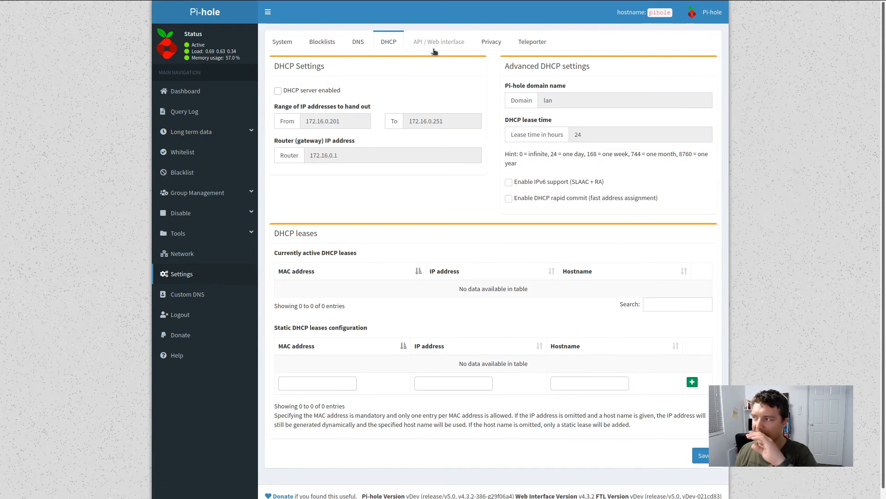
left_click(493, 41)
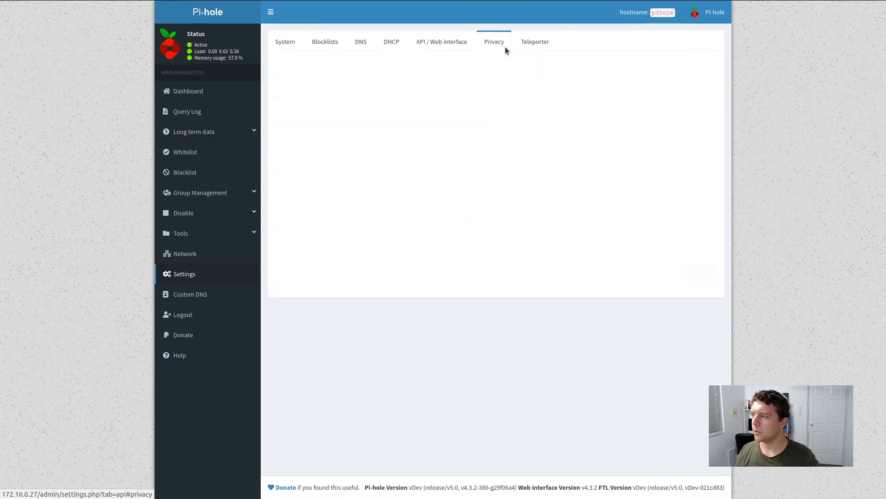
left_click(534, 42)
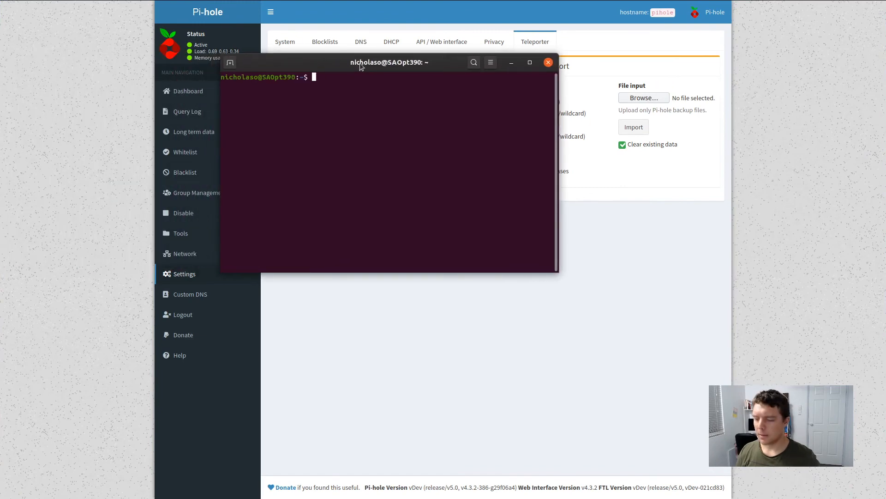
- Run nslookup golf.com against the Pi-hole server at 172.16.0.x
type("nslok")
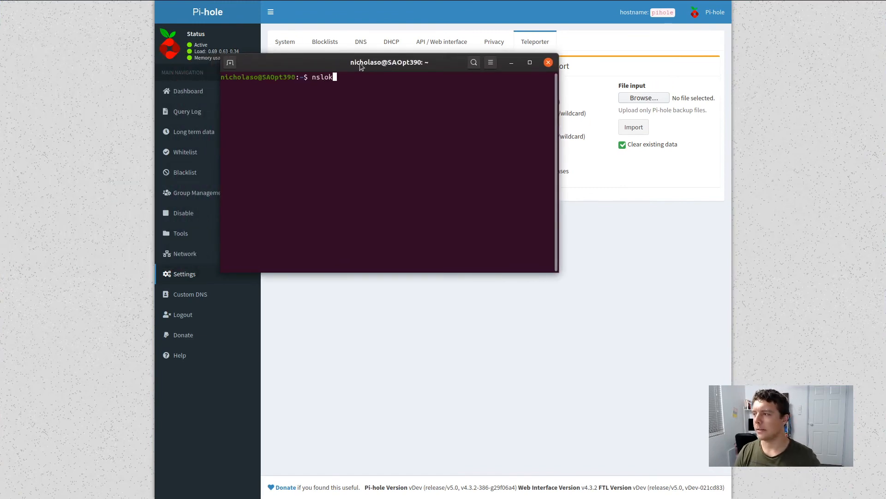
type("u")
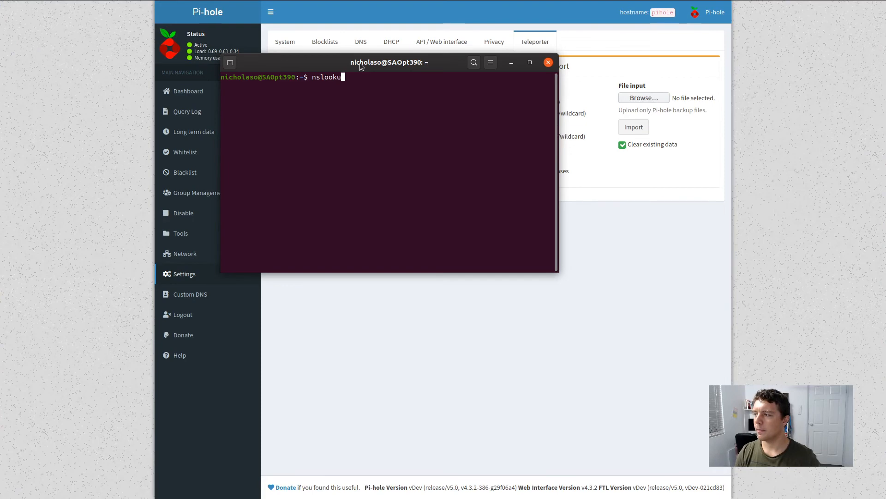
type("p")
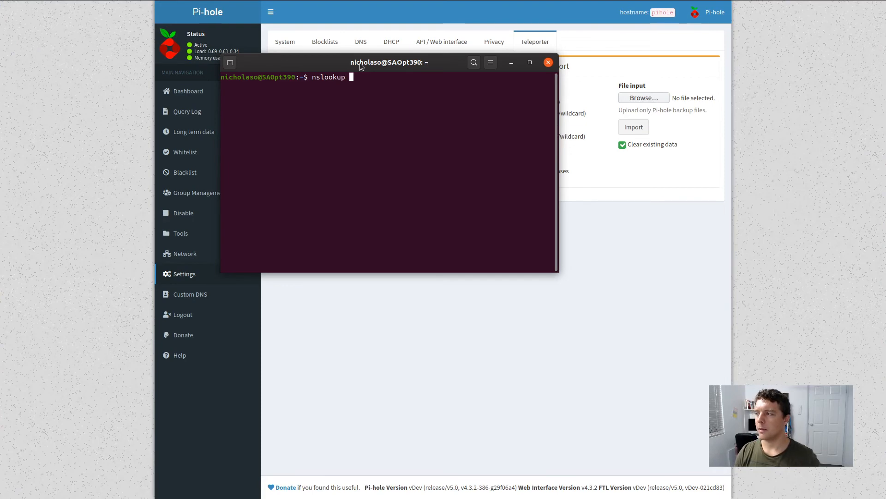
type("golf.")
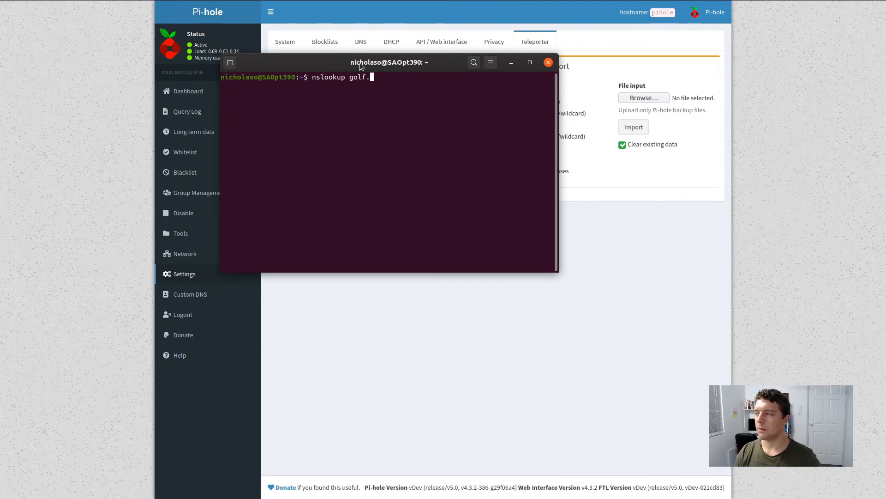
type("com")
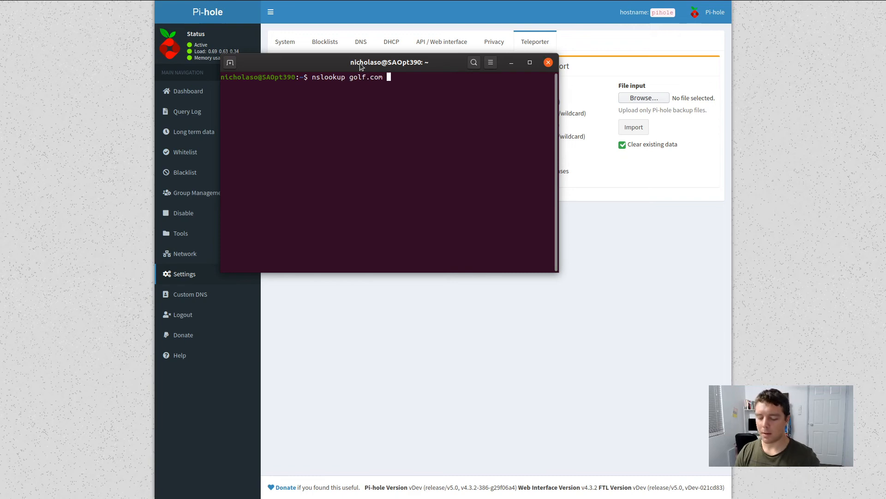
type("172.16.0.")
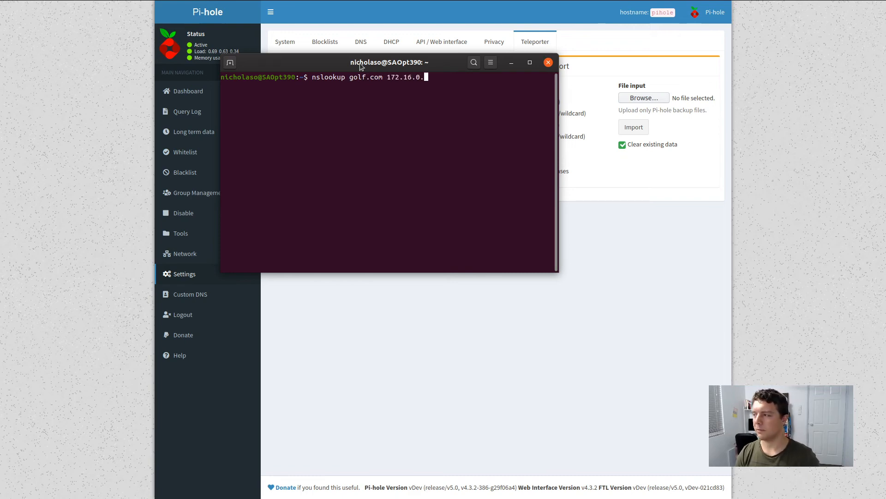
key("Return")
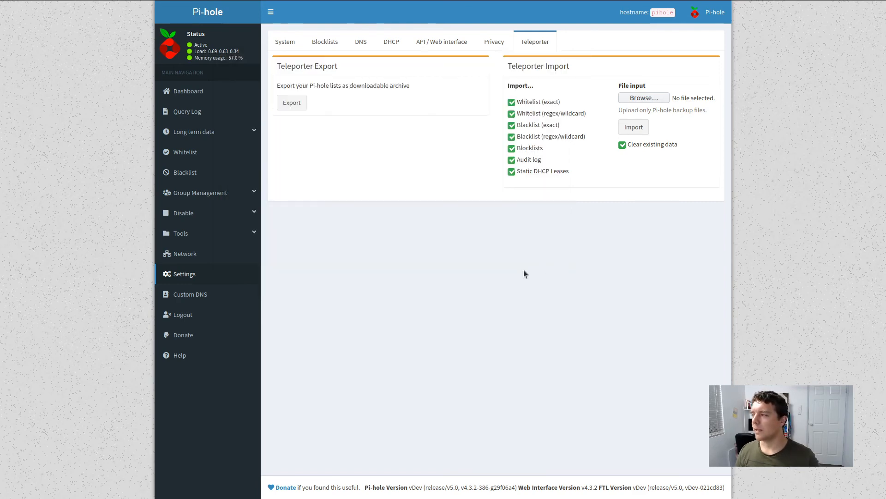
mouse_move(510, 293)
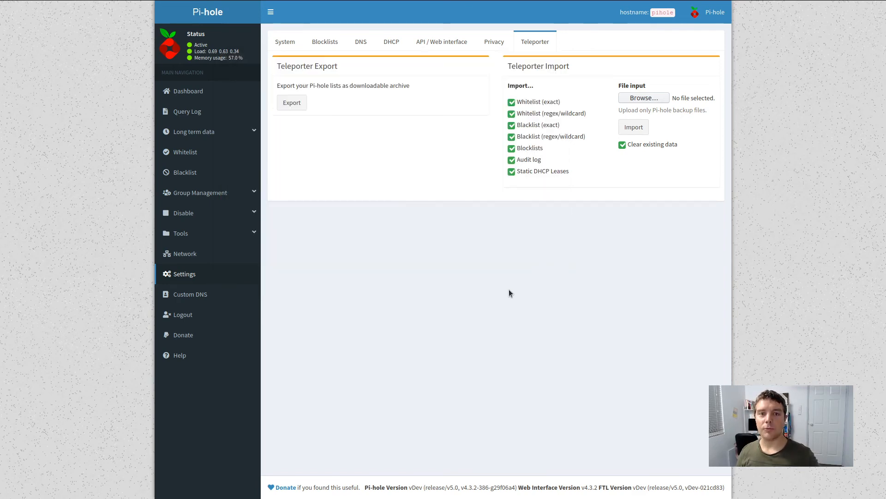